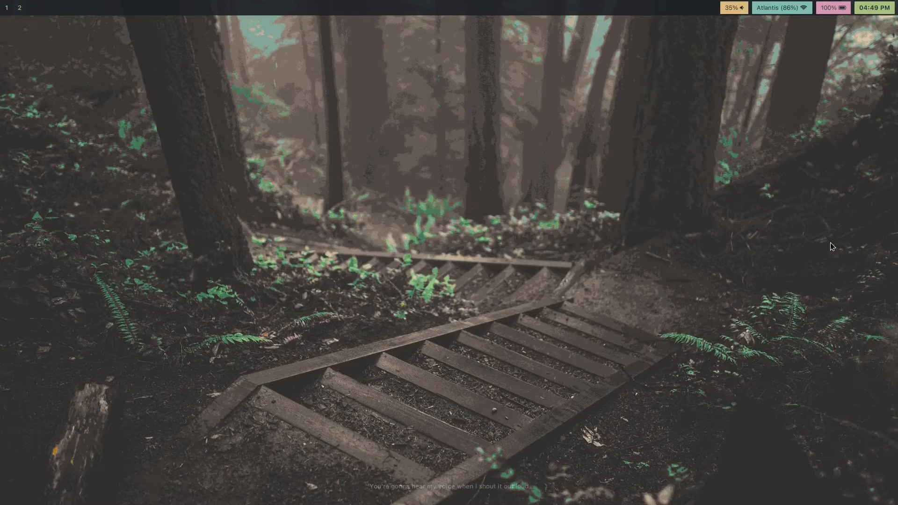
mouse_move(726, 343)
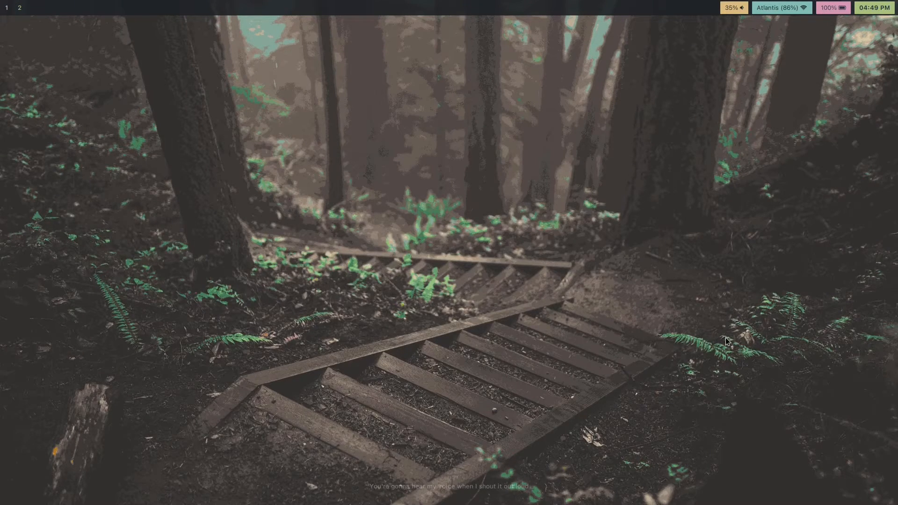
mouse_move(810, 253)
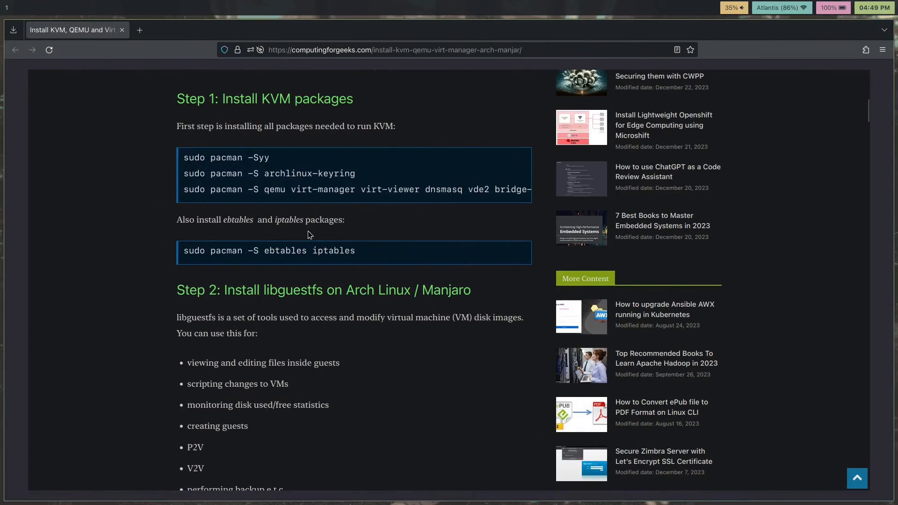
Bring the computingforgeeks KVM/QEMU guide to its Step 1 package commands in Firefox.
click(510, 49)
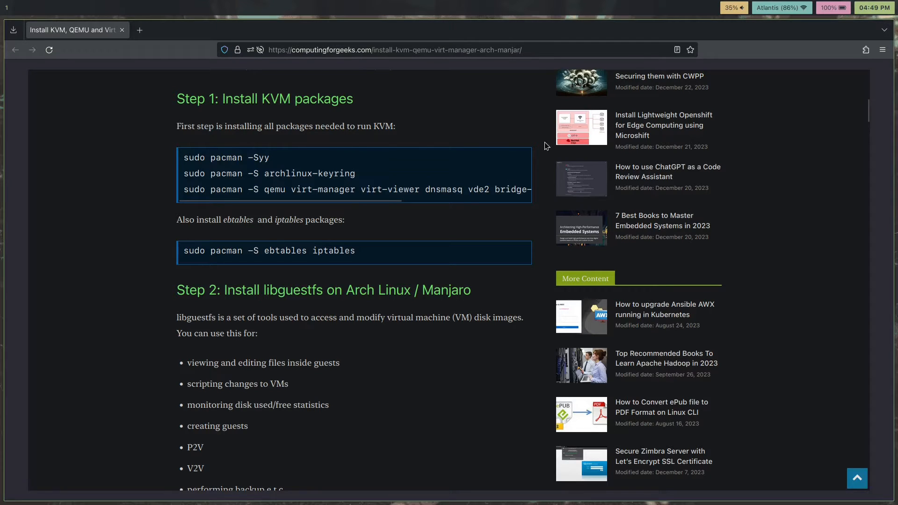
mouse_move(530, 312)
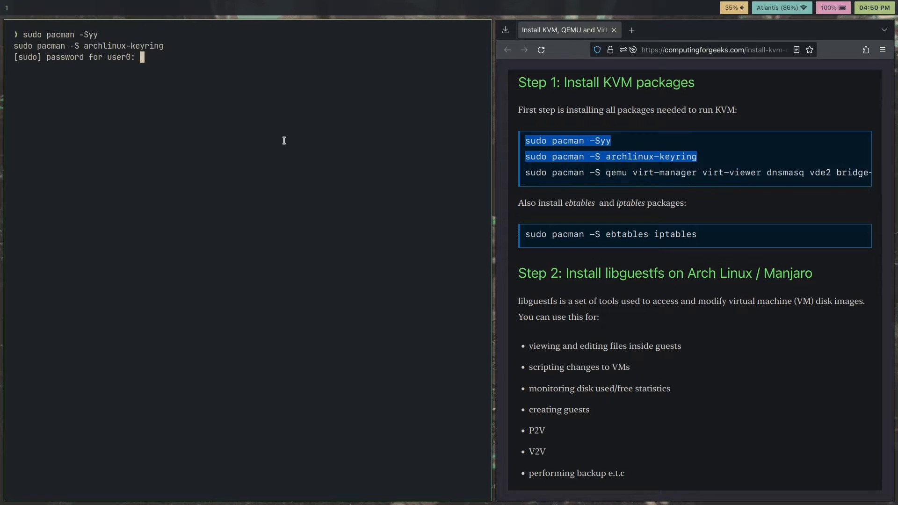
Authorize sudo pacman -Syy and the archlinux-keyring reinstall with the password.
key(Enter)
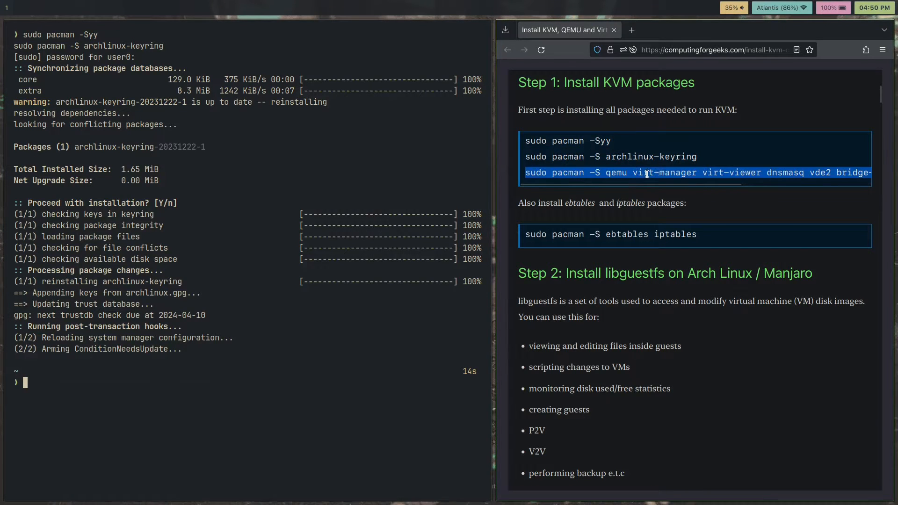
Install qemu, virt-manager, virt-viewer, dnsmasq, vde2, bridge-utils, openbsd-netcat, dmidecode, ebtables, iptables with --needed, confirming y.
text(sudo pacman -S qemu virt-manager virt-viewer dnsmasq vde2 bridge-utils openbsd-netcat dmidecode)
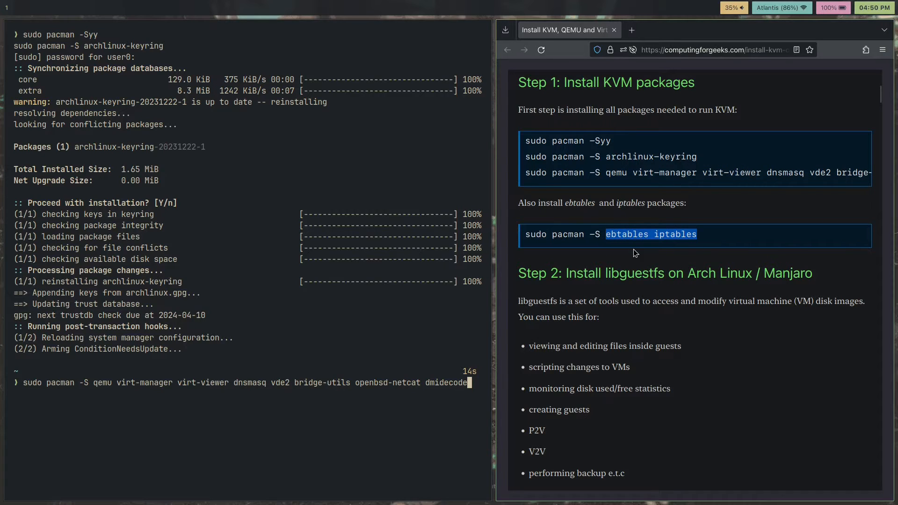
text(ebtables iptables)
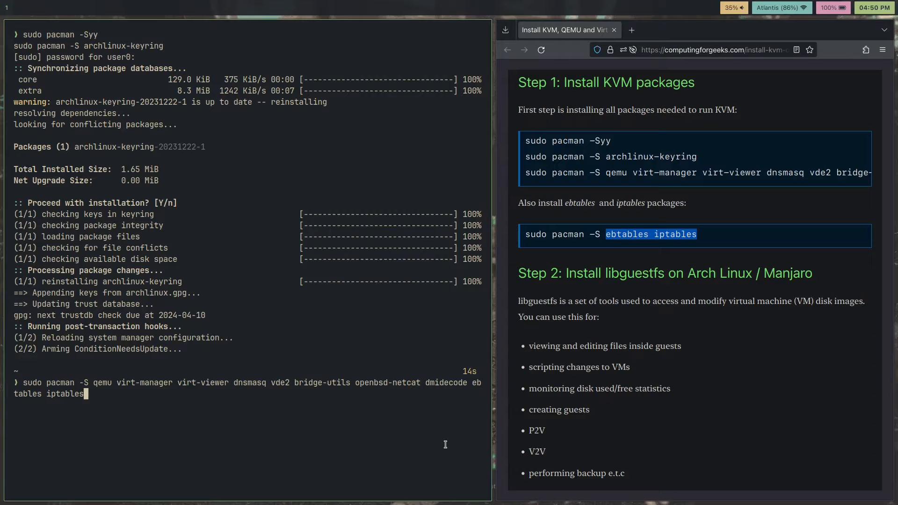
text(--n)
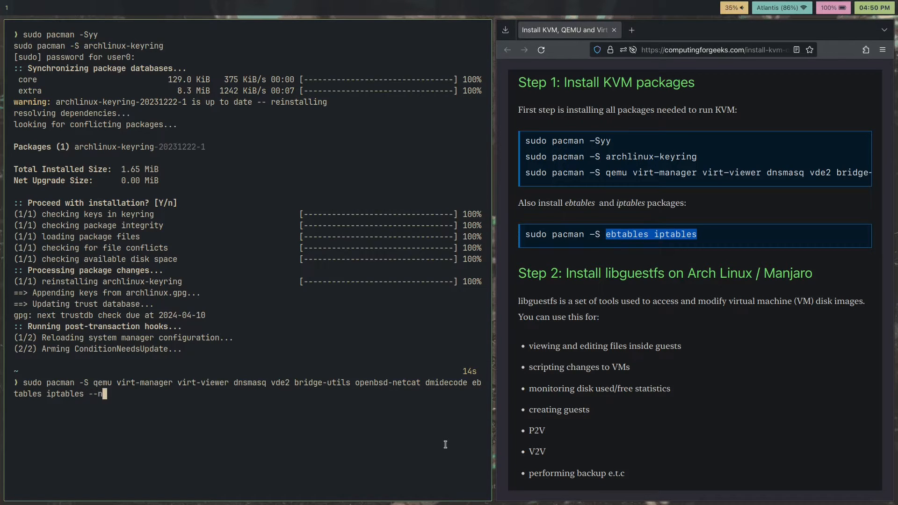
text(eeded)
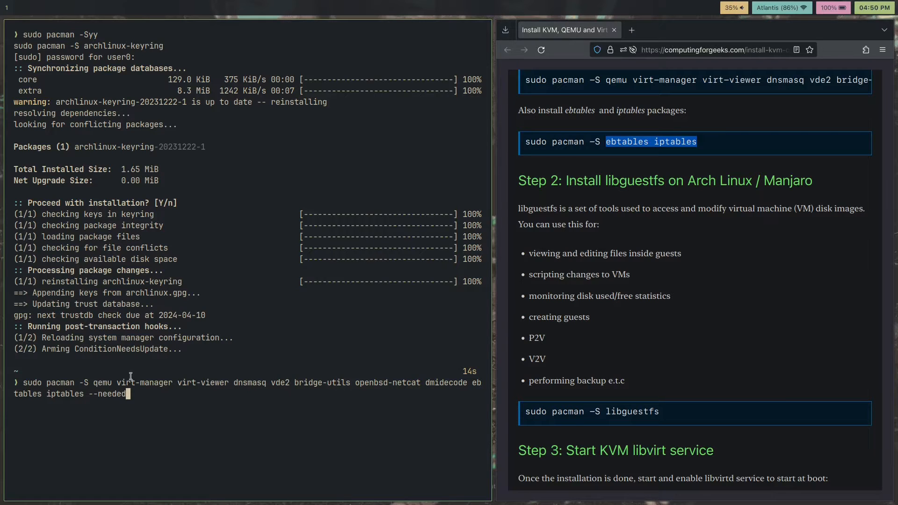
mouse_move(196, 381)
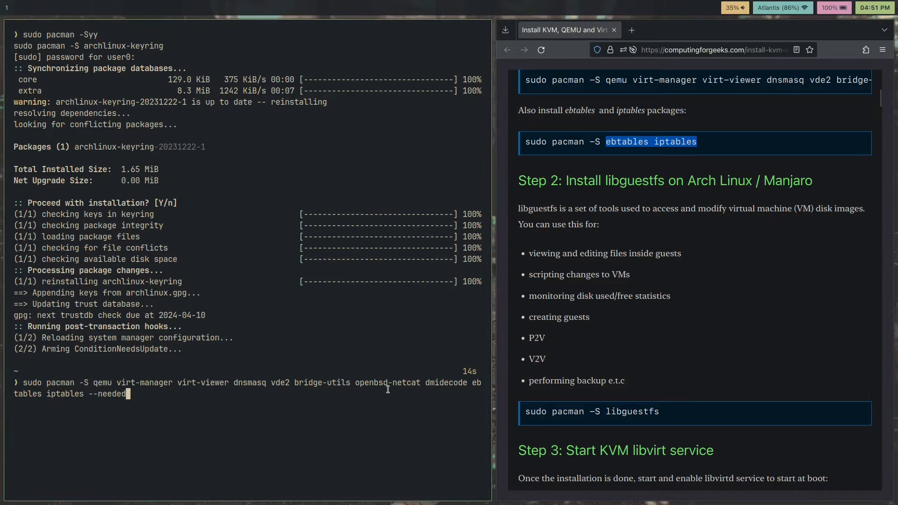
mouse_move(427, 333)
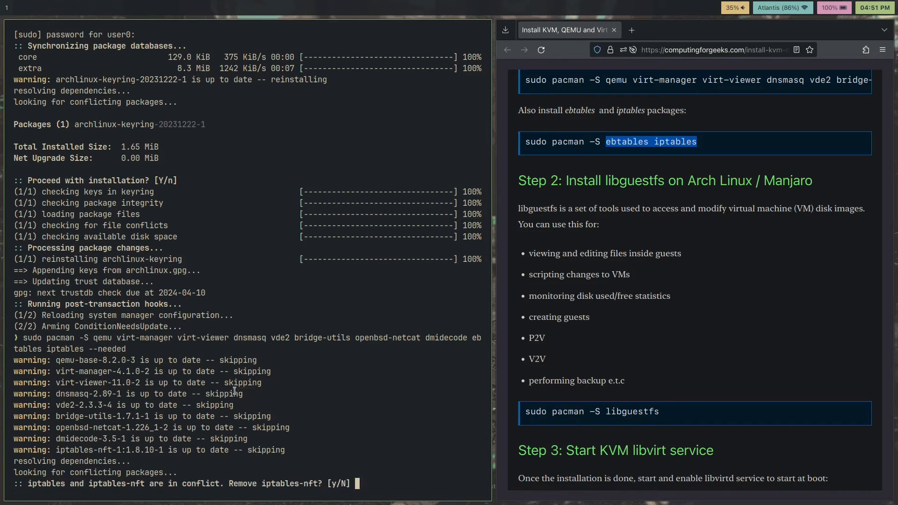
text(y)
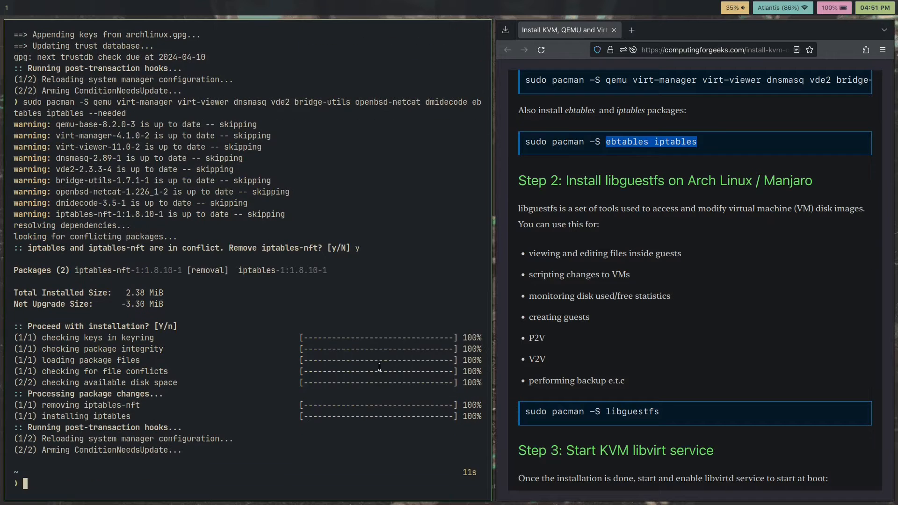
Read the guide's Step 2 on libguestfs and decline reinstalling the already up-to-date package.
scroll(down, 3)
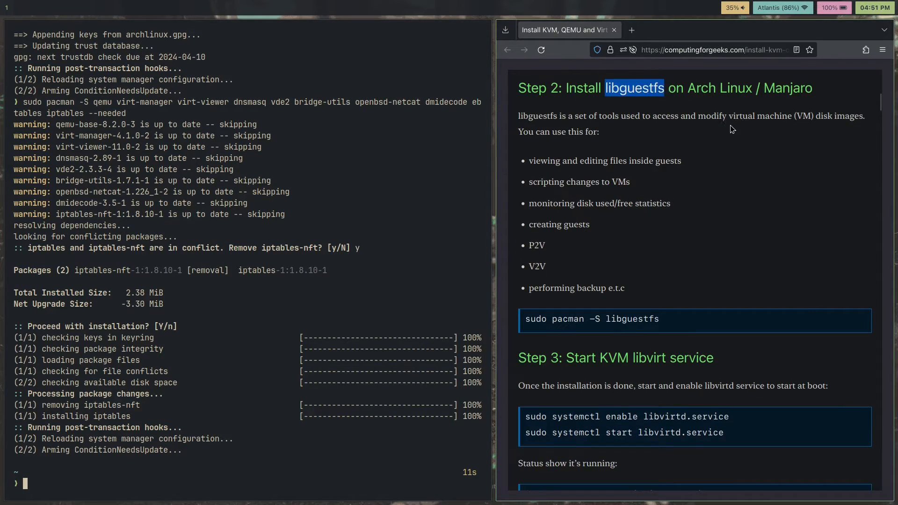
click(532, 116)
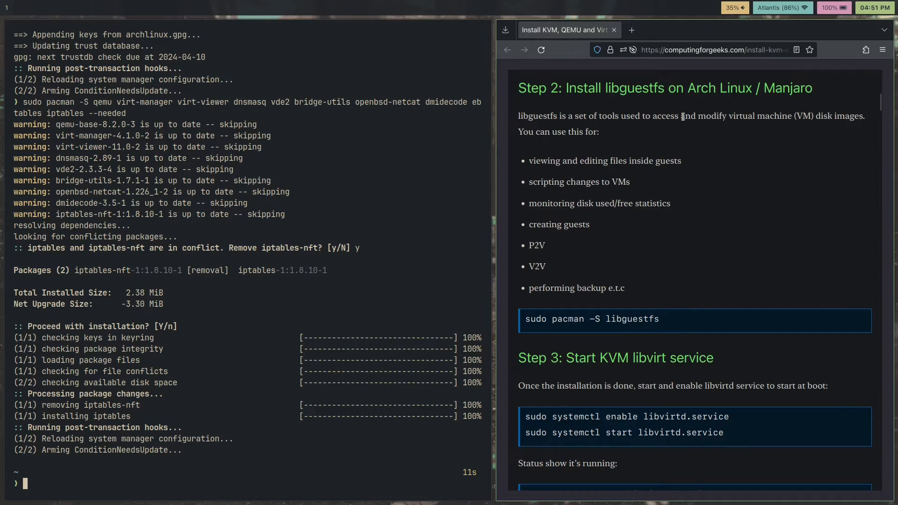
mouse_move(711, 187)
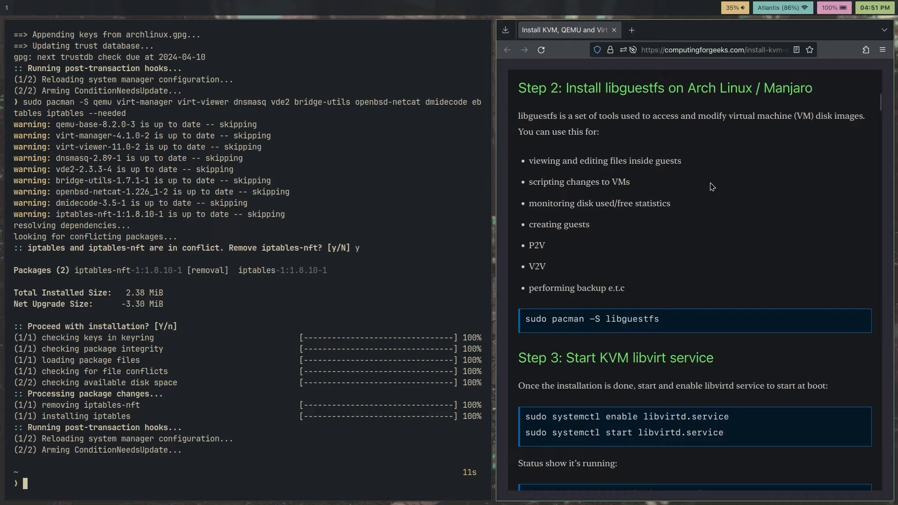
drag(539, 160, 610, 288)
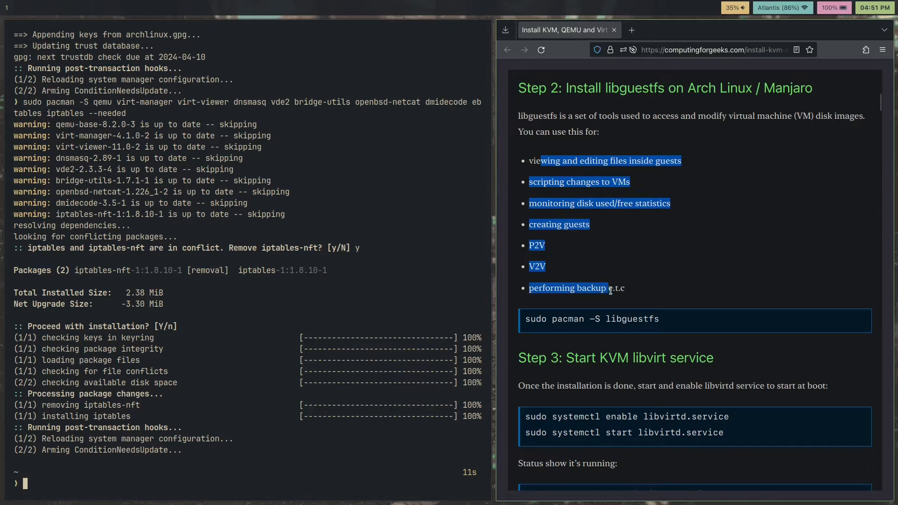
scroll(down, 3)
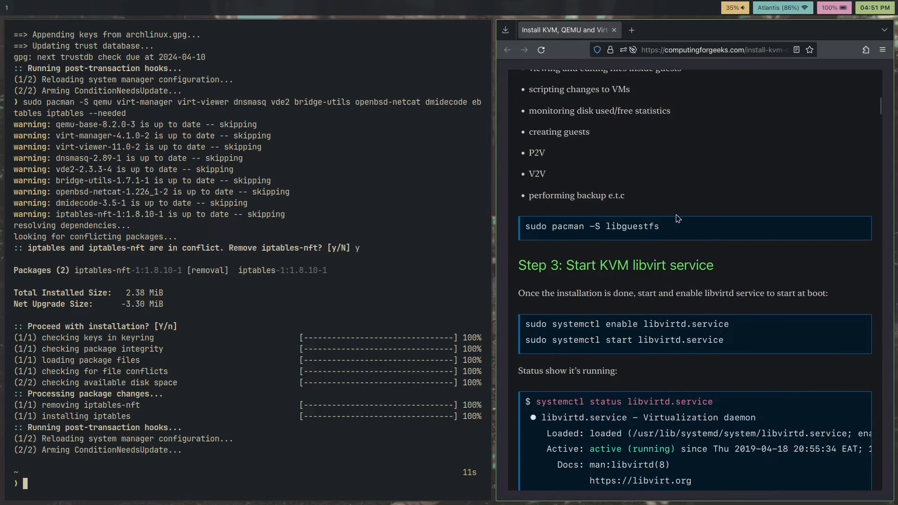
scroll(down, 3)
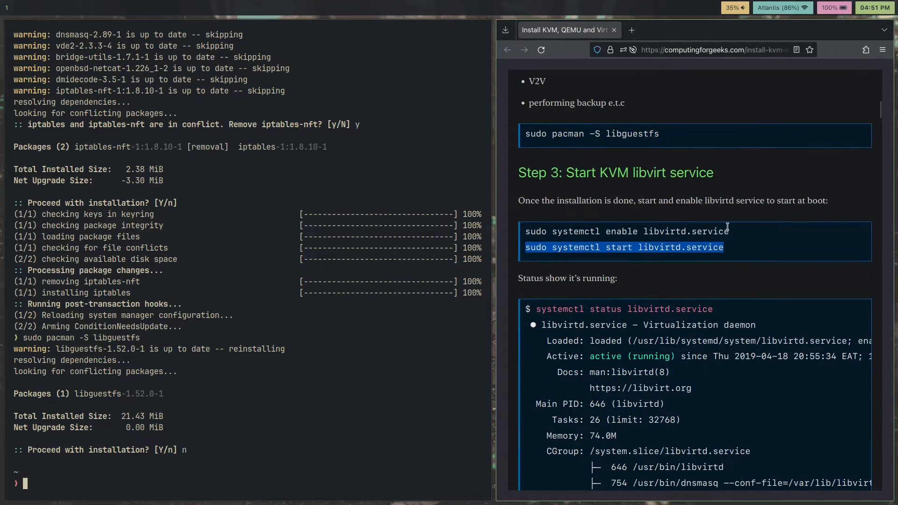
Enable and start libvirtd.service, then check its status shows active and running.
click(783, 258)
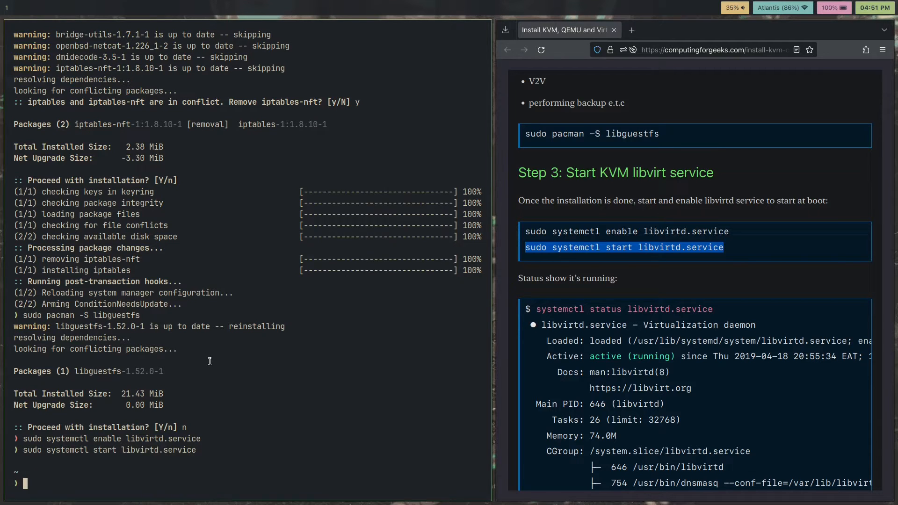
scroll(down, 3)
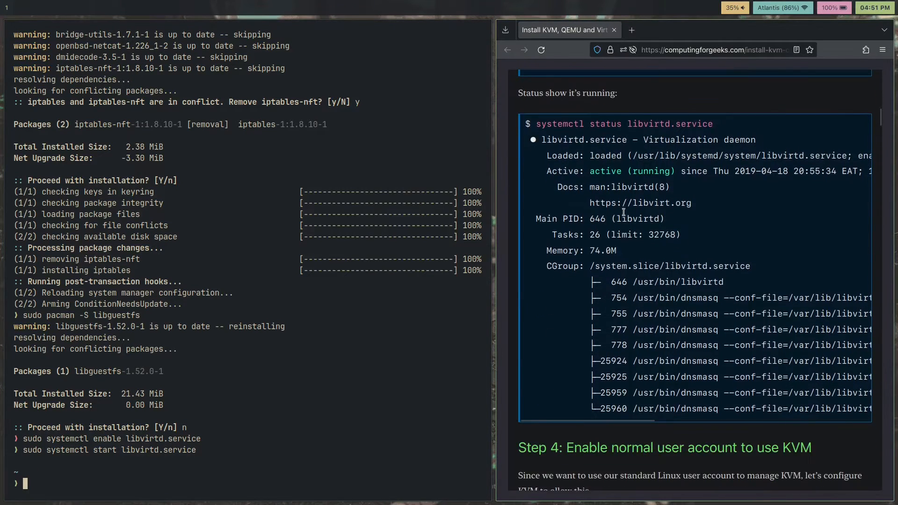
double_click(693, 123)
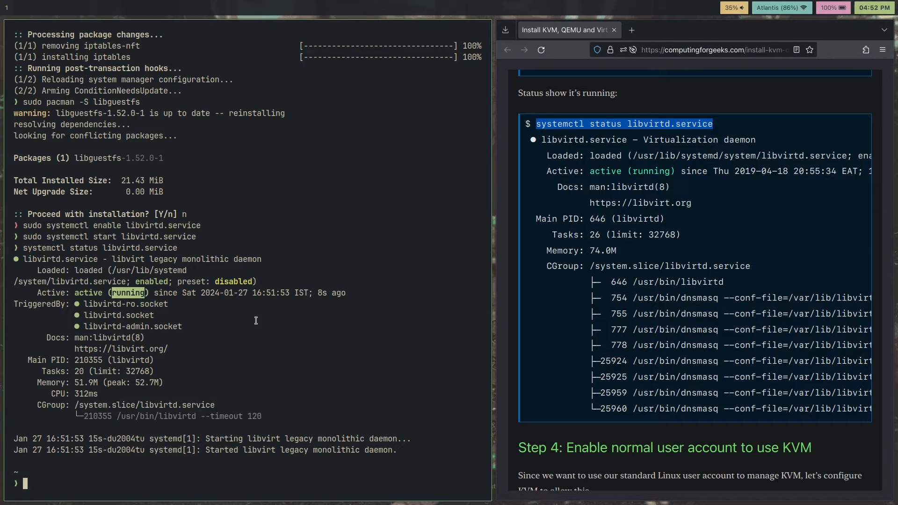
Reach Step 4 and pick out /etc/libvirt/libvirtd.conf to edit it with sudo.
scroll(down, 3)
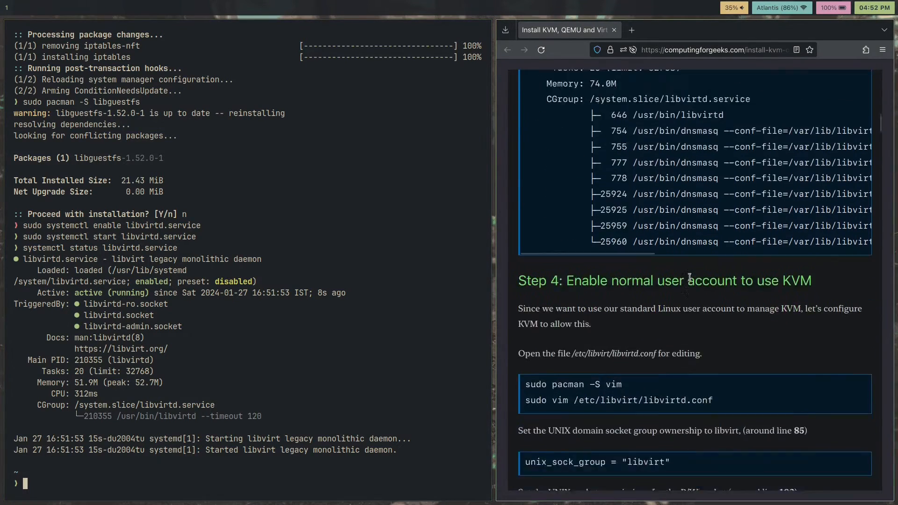
scroll(down, 3)
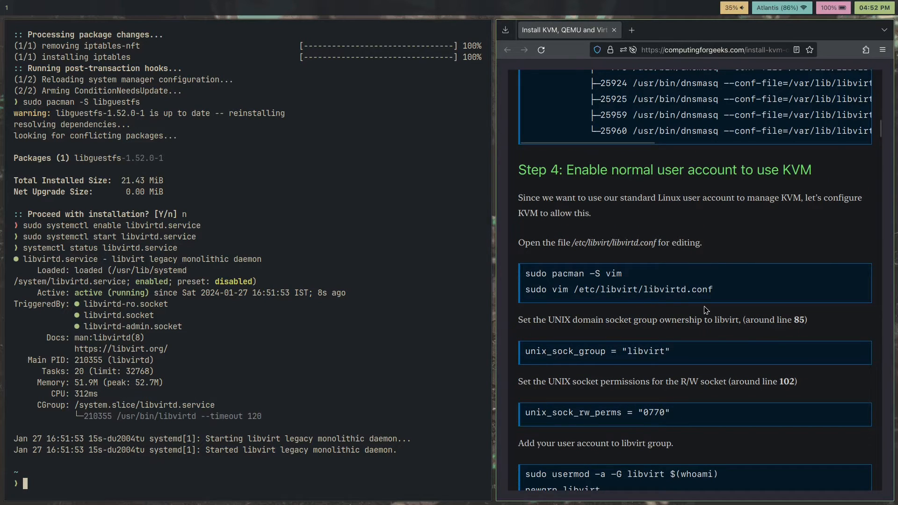
mouse_move(591, 167)
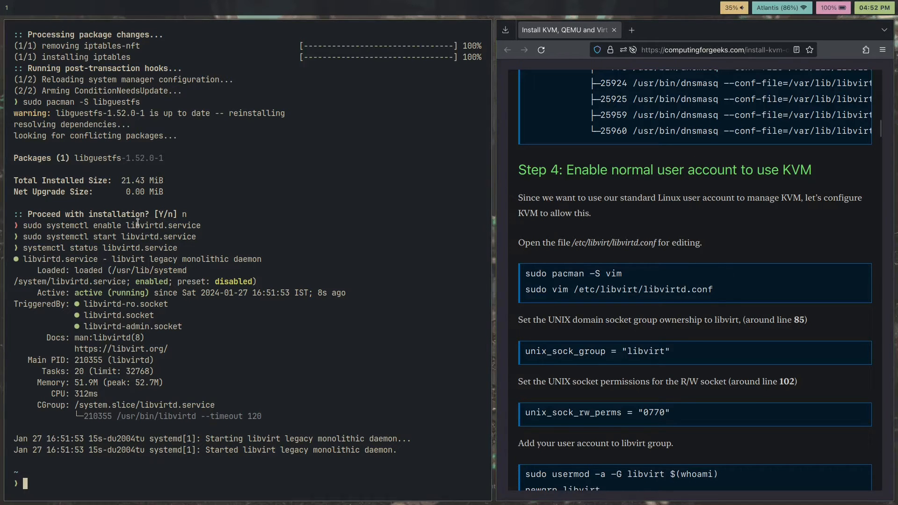
scroll(down, 3)
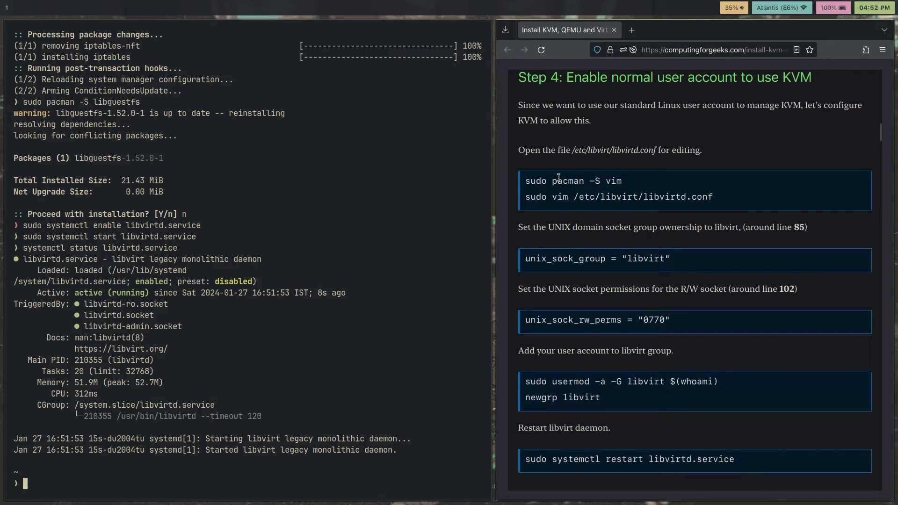
mouse_move(699, 215)
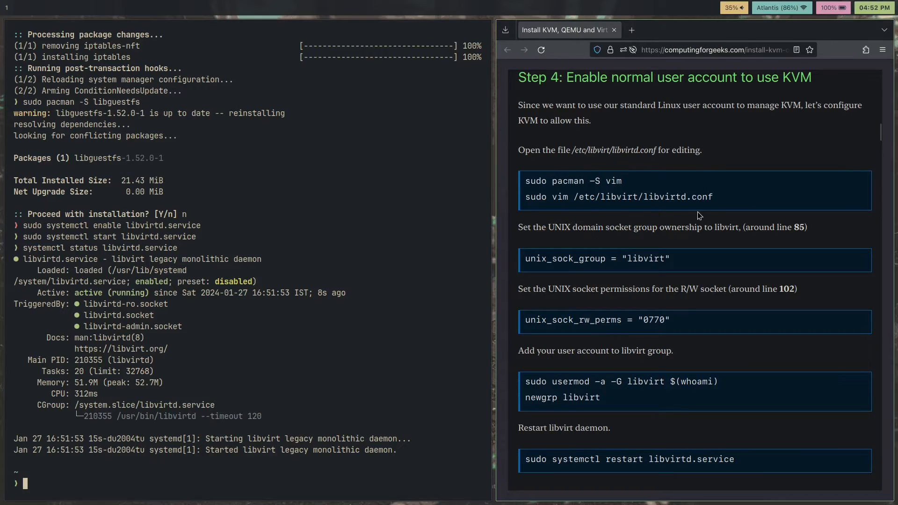
double_click(642, 198)
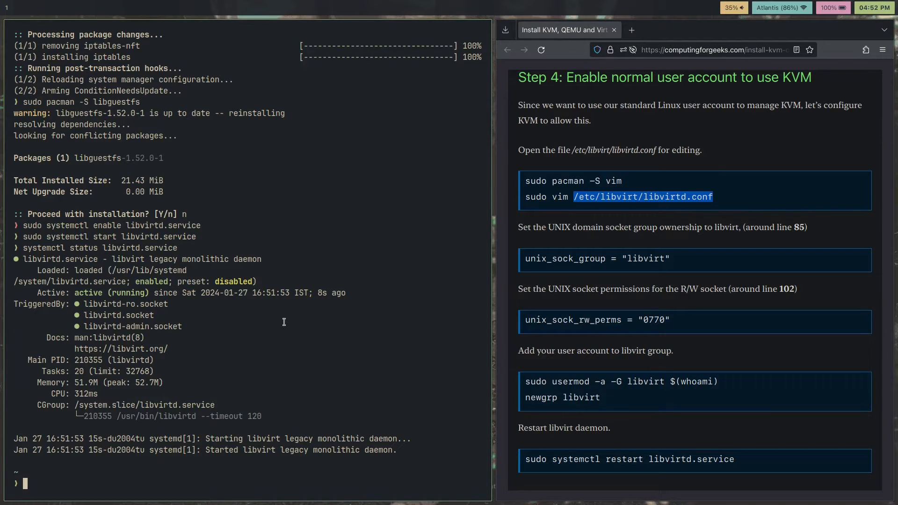
text(sudo)
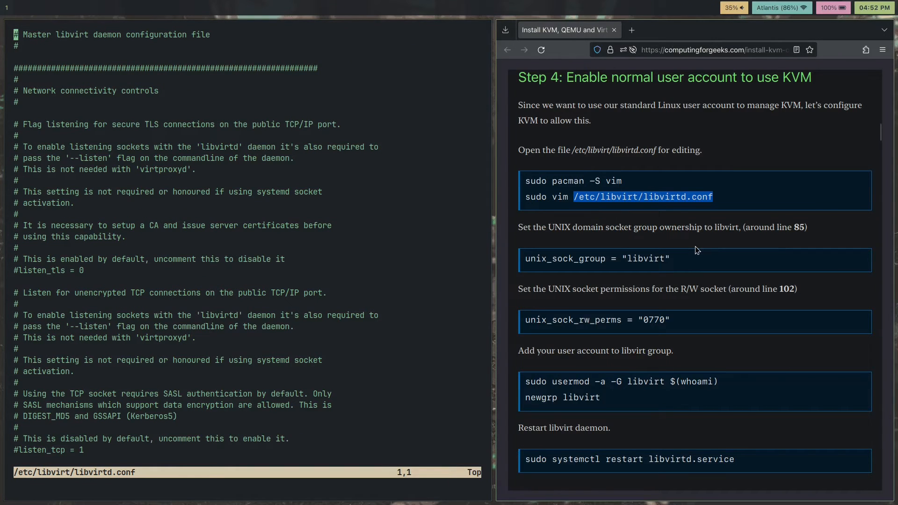
Pick up the libvirt unix socket group value from the guide for libvirtd.conf.
scroll(down, 3)
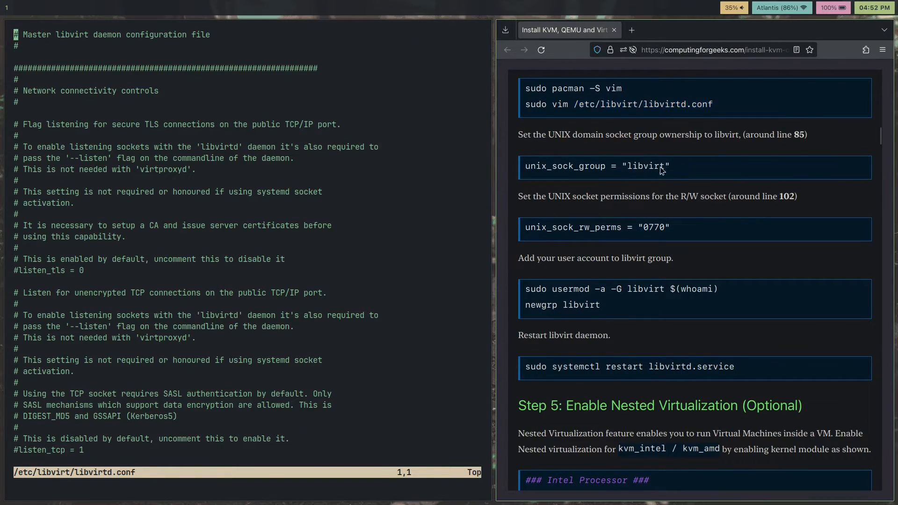
double_click(596, 166)
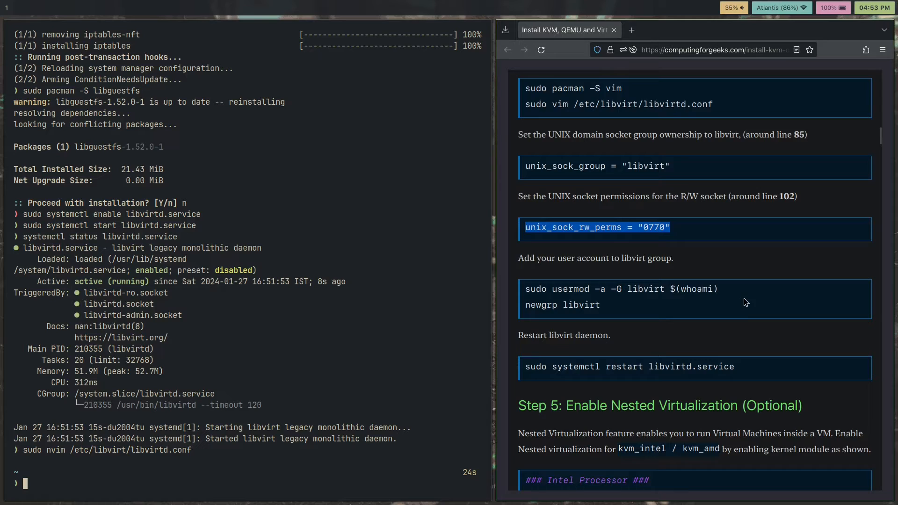
Add the user to the libvirt group, echo $(whoami), and compose echo $(which zsh).
scroll(down, 3)
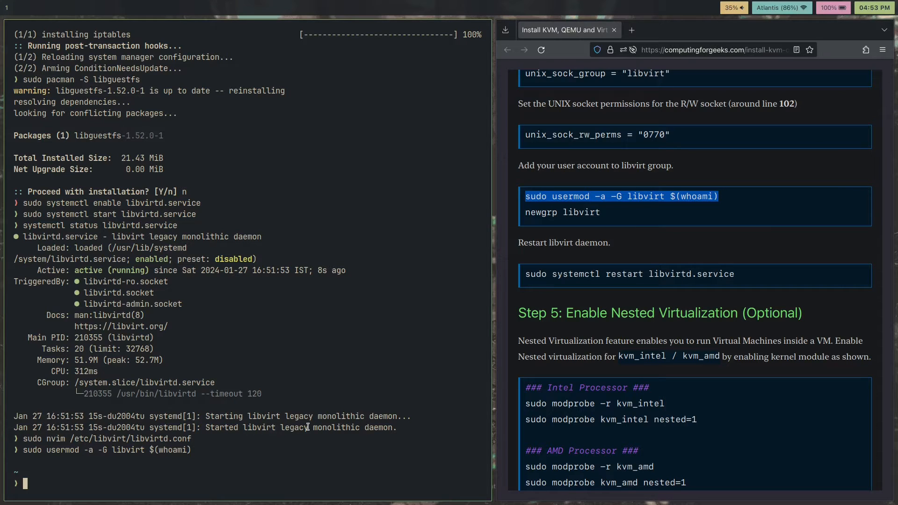
text(echo $(whoami)
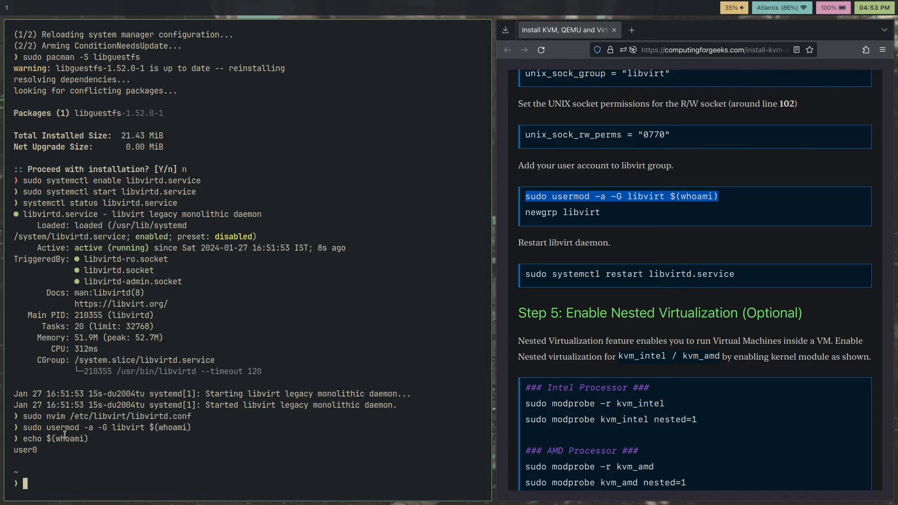
text(echo)
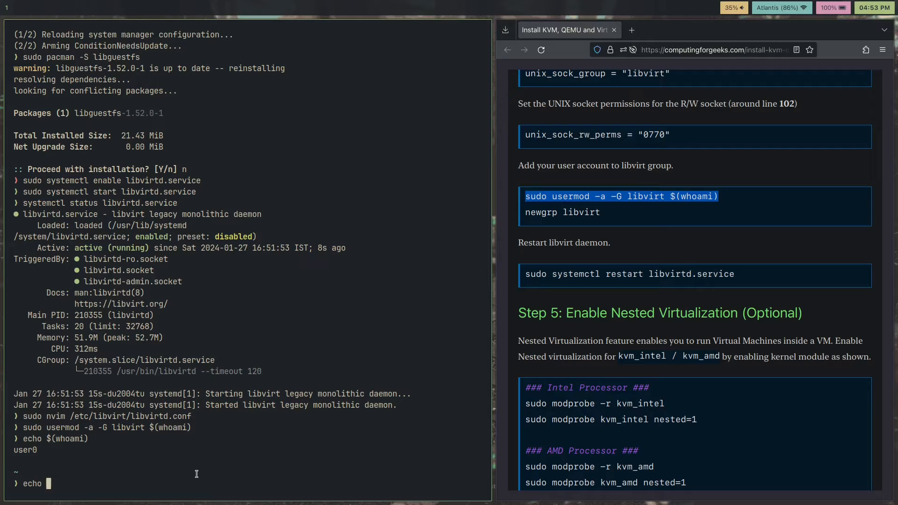
text($()
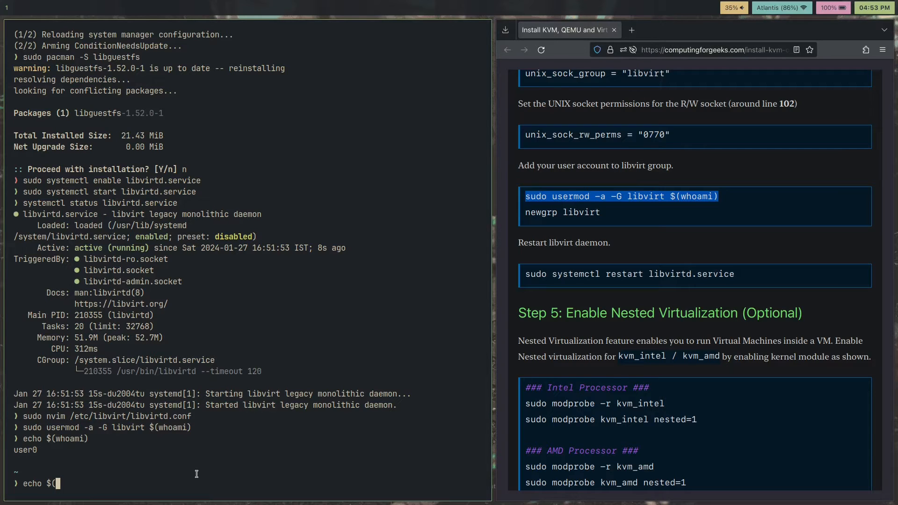
text($)
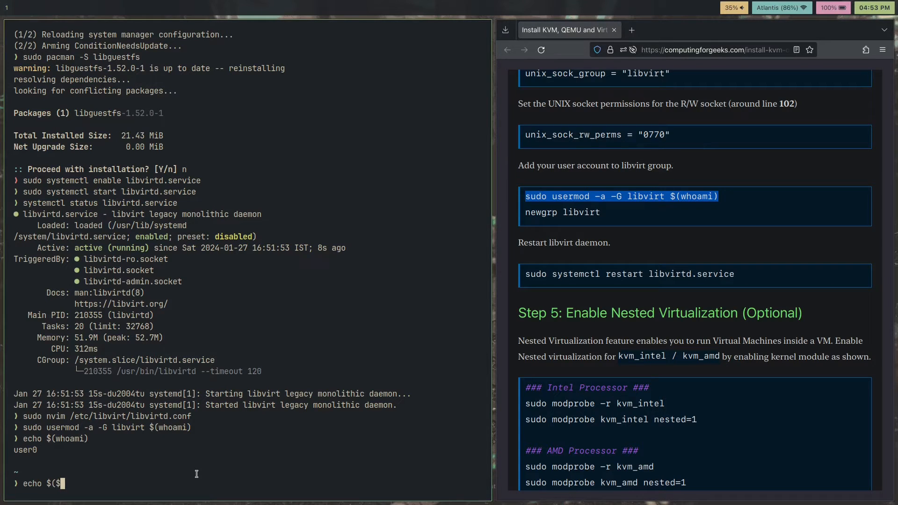
key(Backspace)
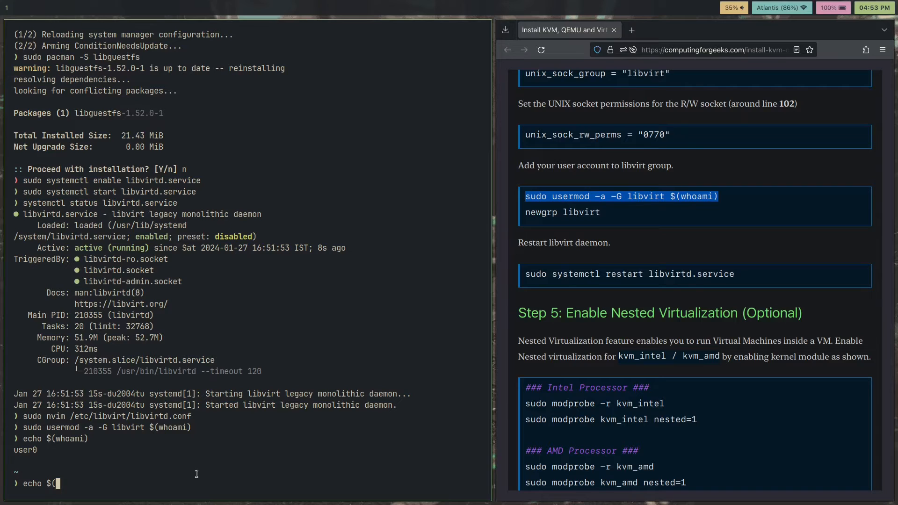
text(which zsh))
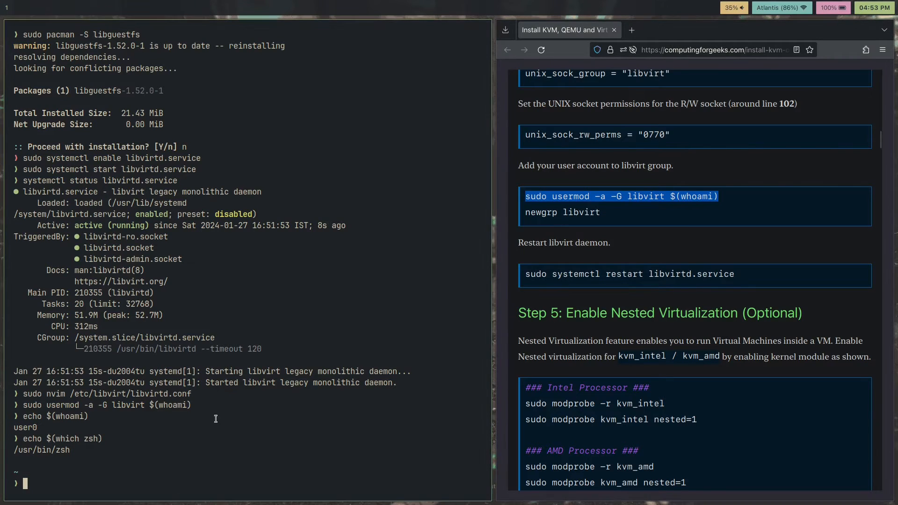
Confirm zsh lives at /usr/bin/zsh and run sudo systemctl restart libvirtd.service.
scroll(down, 3)
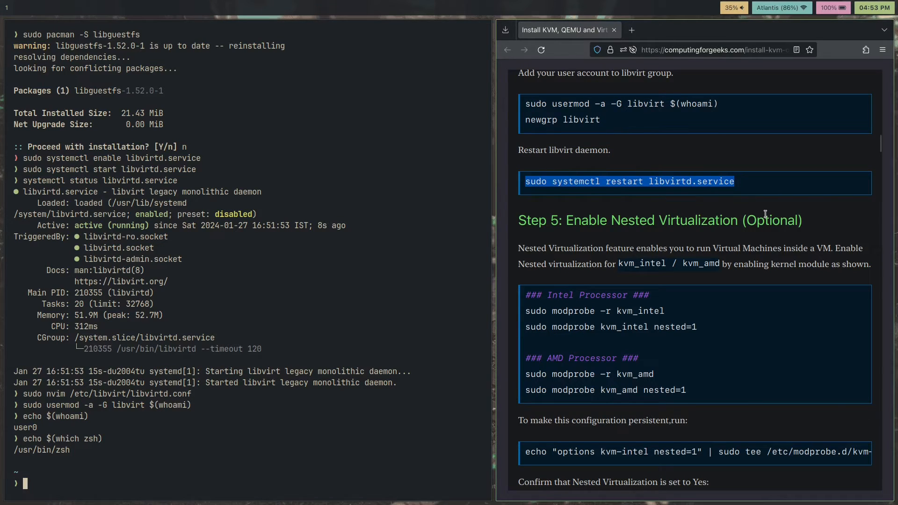
text(sudo systemctl restart libvirtd.service)
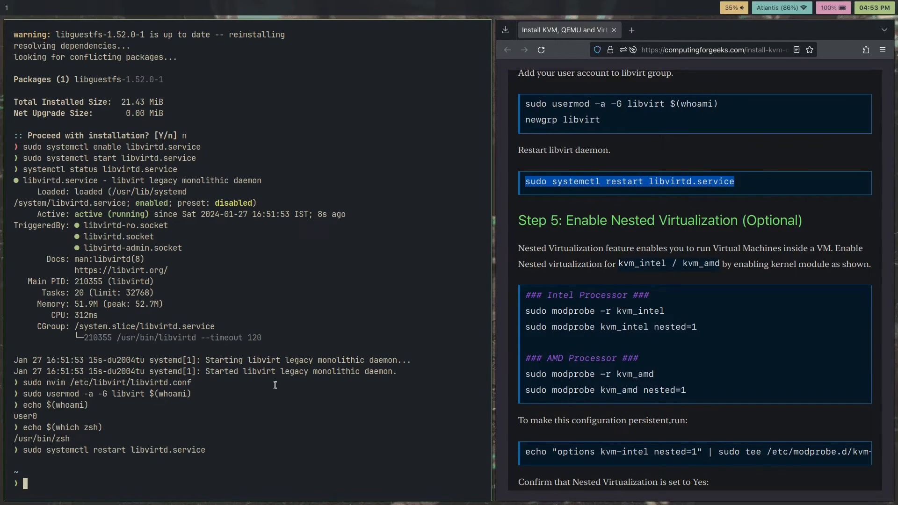
scroll(down, 3)
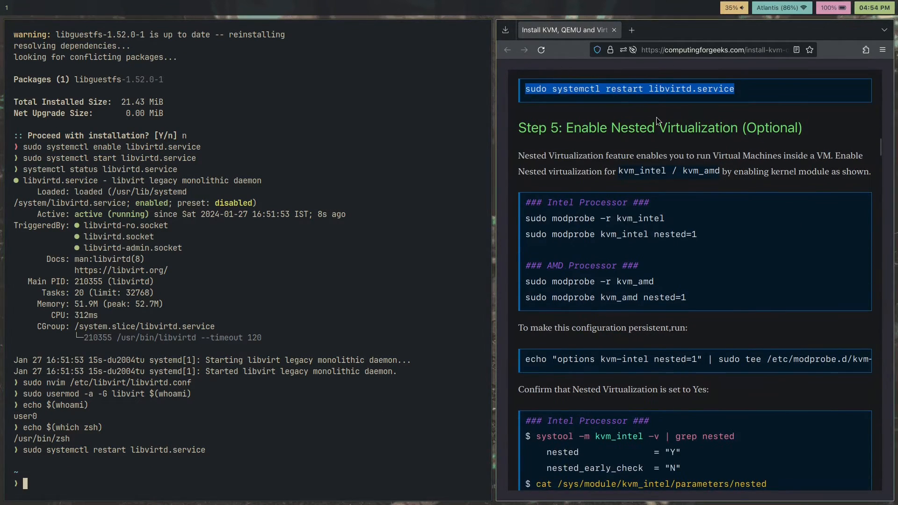
Review the optional nested virtualization modprobe commands, scroll to Step 6, and reboot.
drag(564, 128, 689, 128)
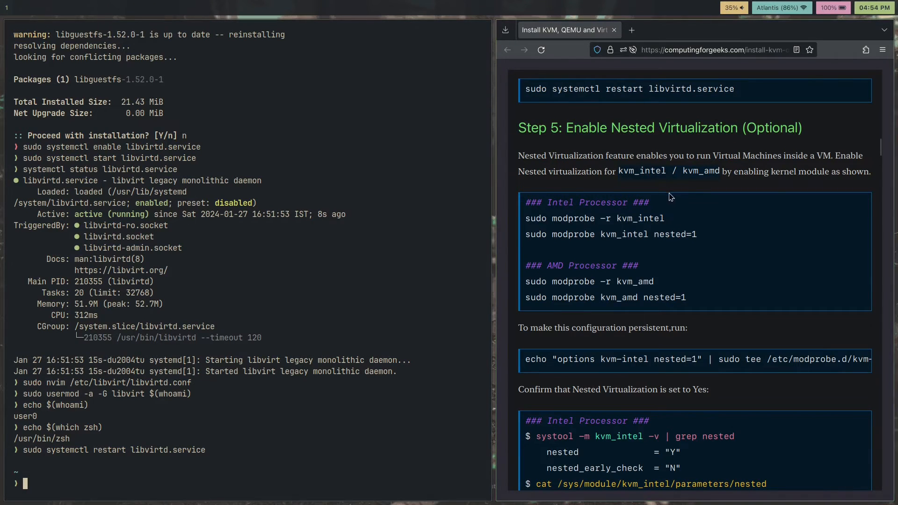
mouse_move(313, 120)
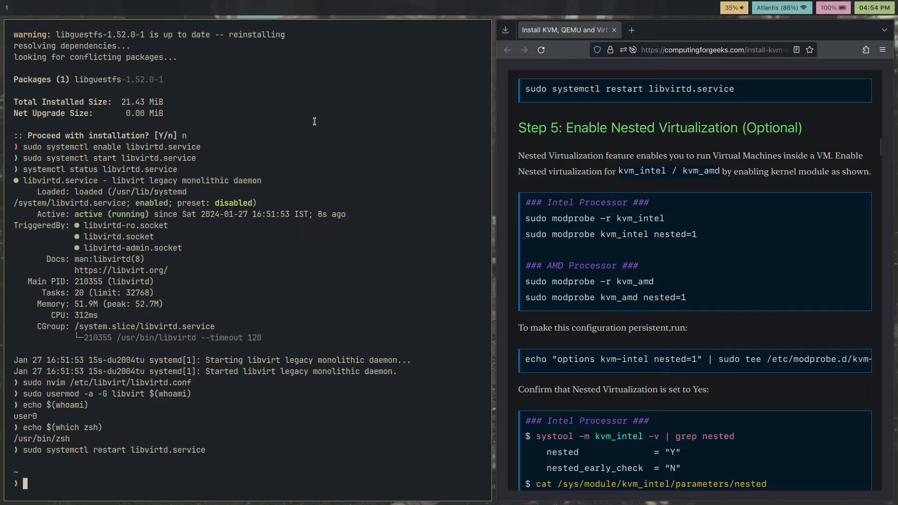
mouse_move(509, 134)
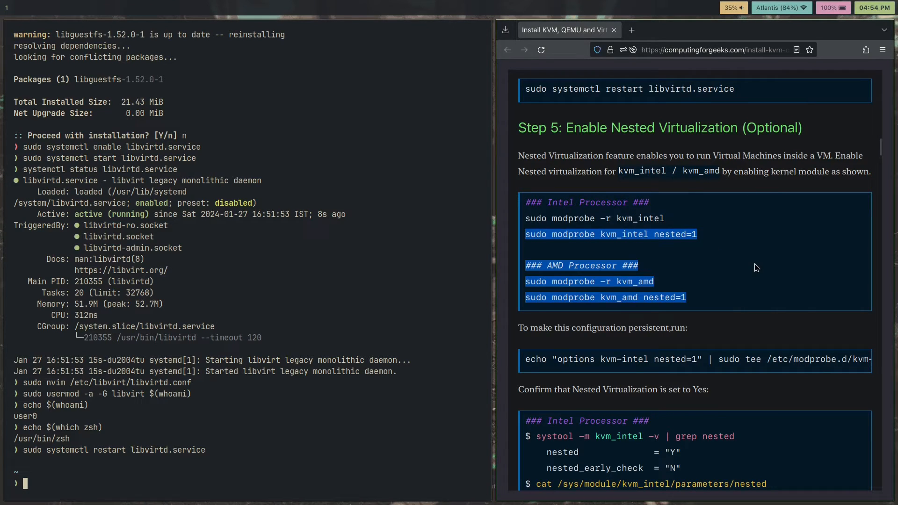
click(777, 187)
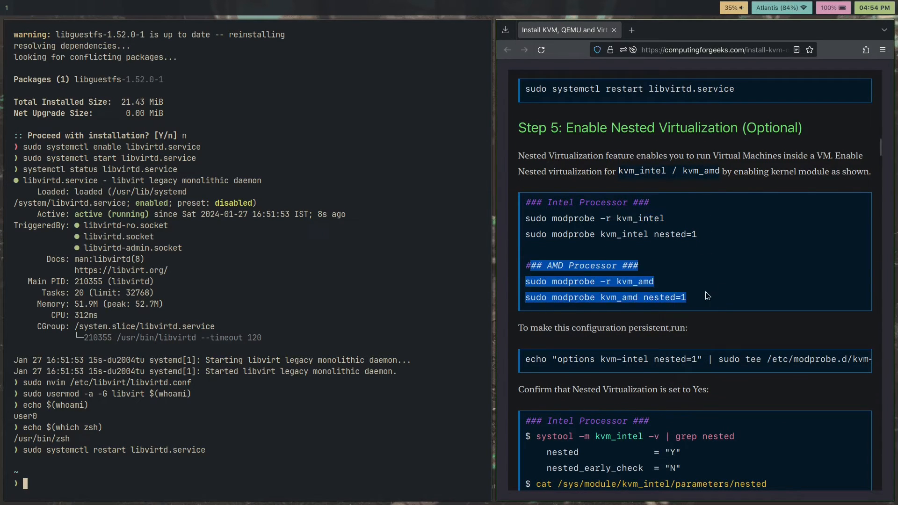
scroll(down, 3)
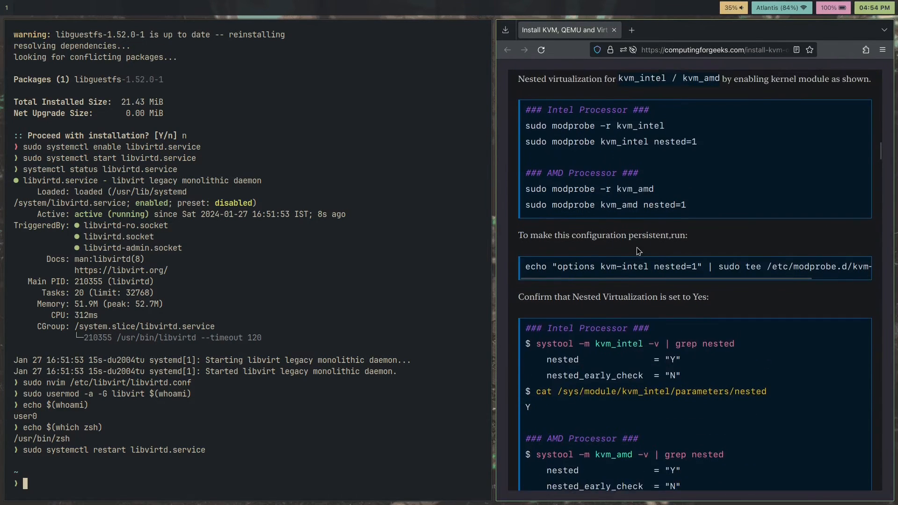
scroll(down, 3)
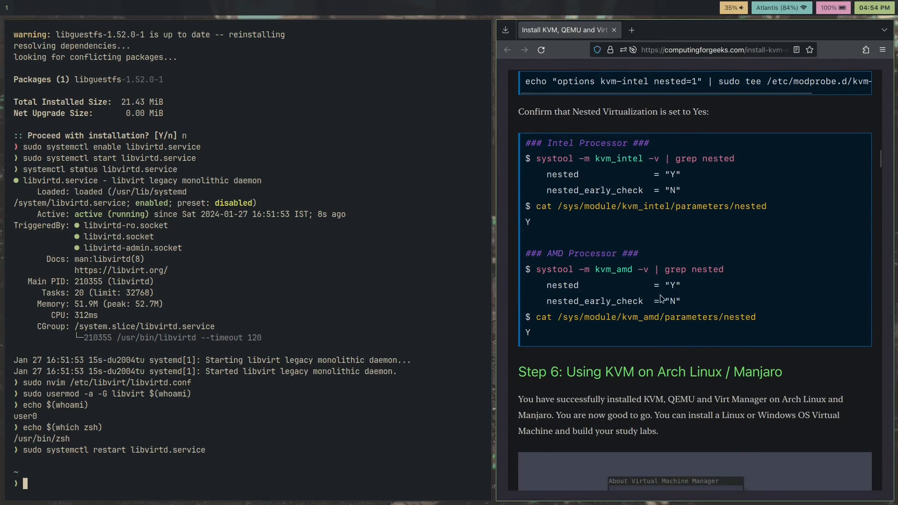
scroll(down, 3)
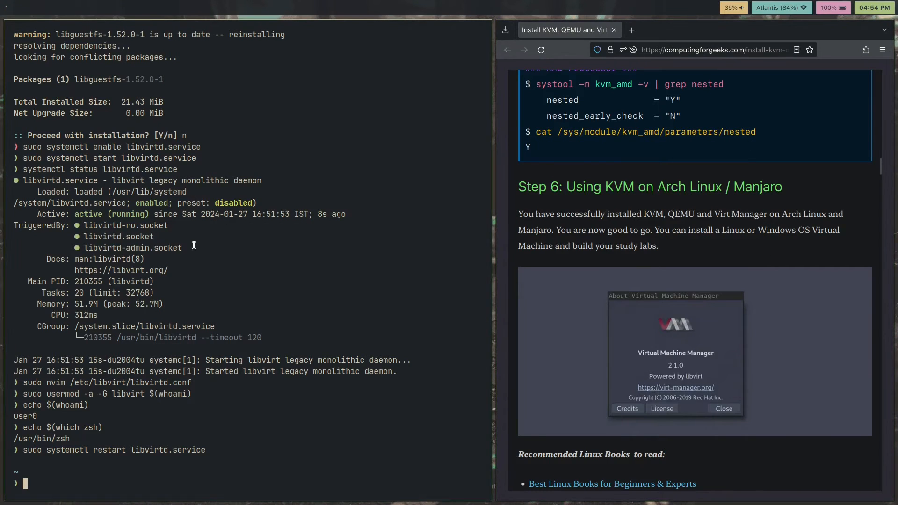
text(reboot)
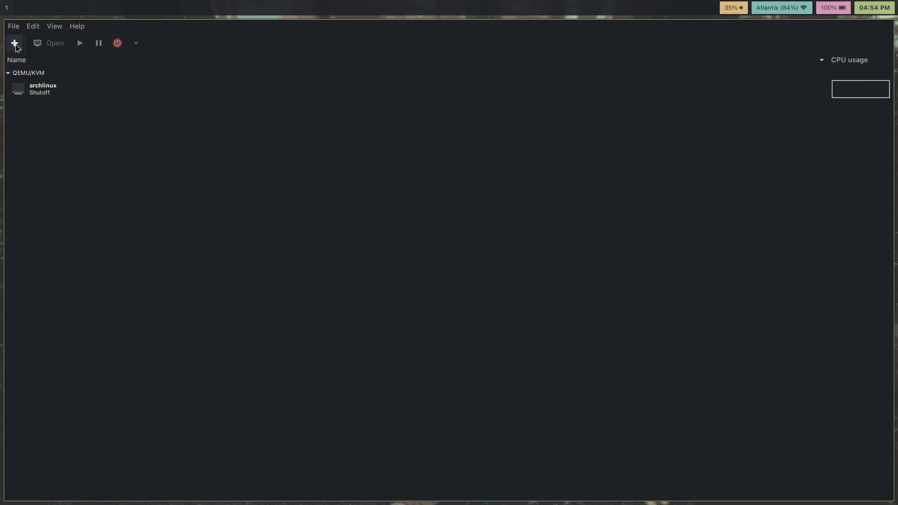
Launch the new-VM wizard, cancel it, and relaunch it at Step 1 with local install media.
click(14, 43)
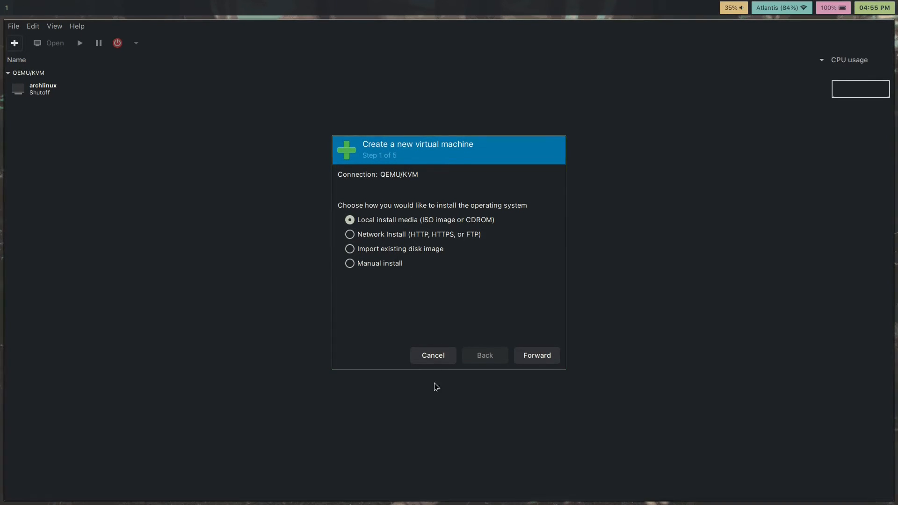
click(432, 355)
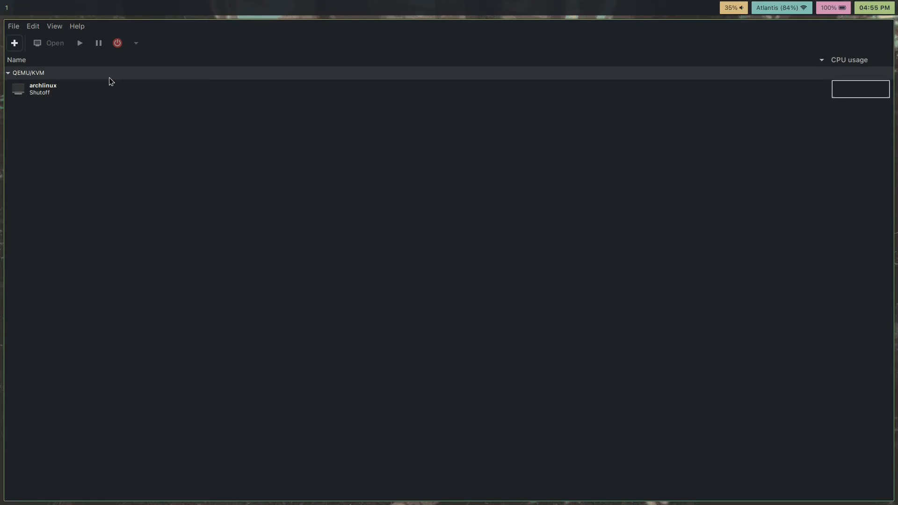
click(14, 43)
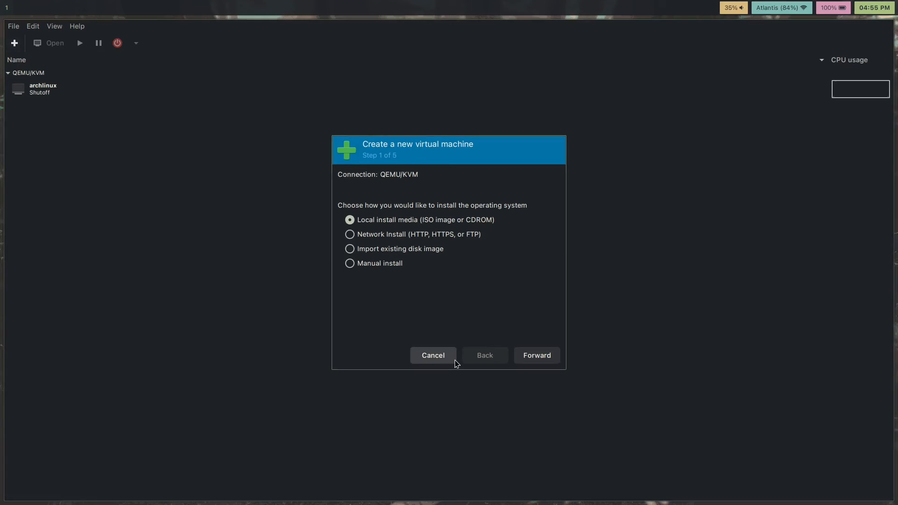
click(433, 355)
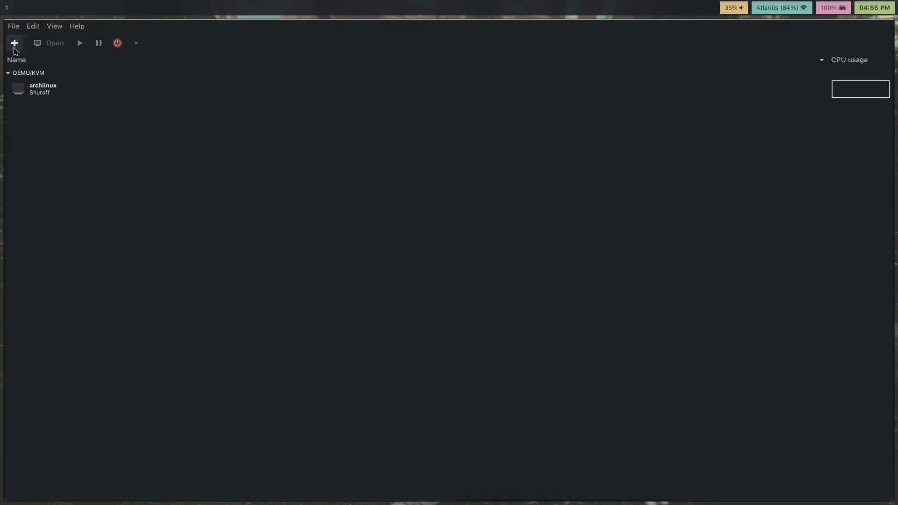
click(14, 43)
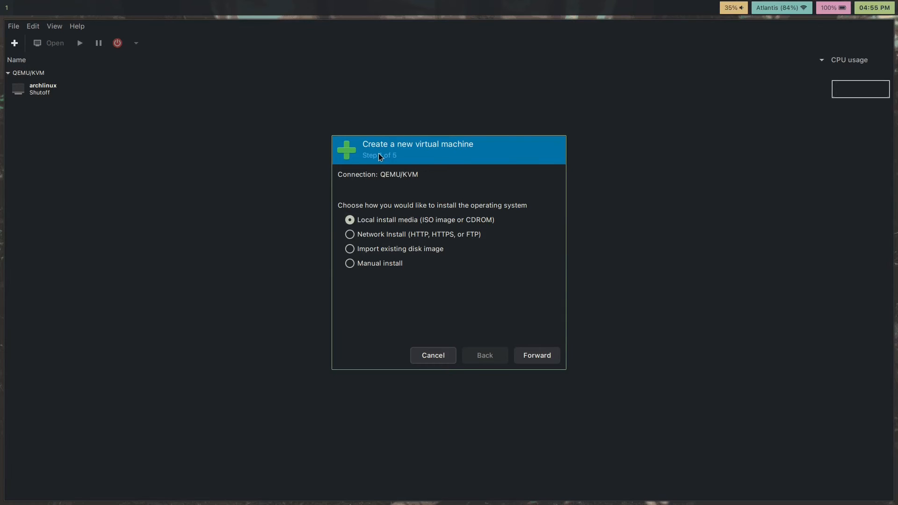
mouse_move(549, 373)
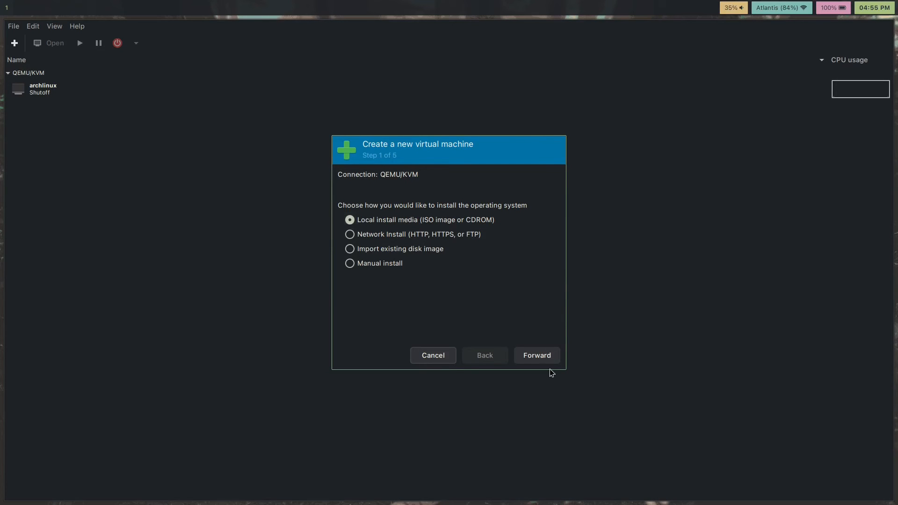
Choose archlinux-2024.01.01-x86_64.iso from user0's ISOs folder as the install media.
click(536, 356)
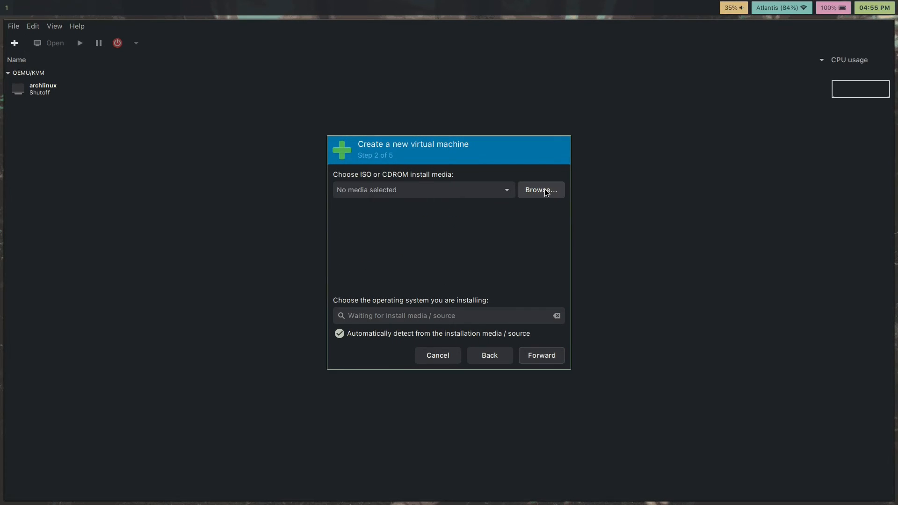
click(539, 190)
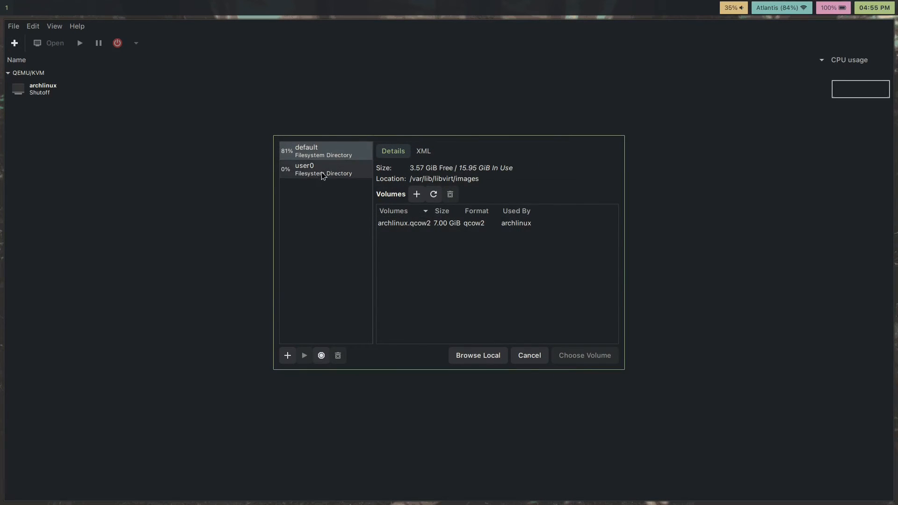
click(323, 169)
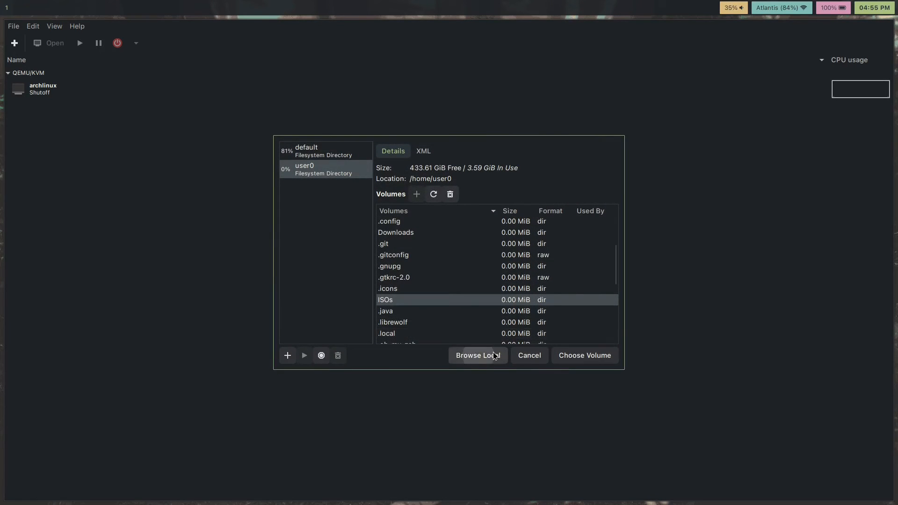
click(477, 355)
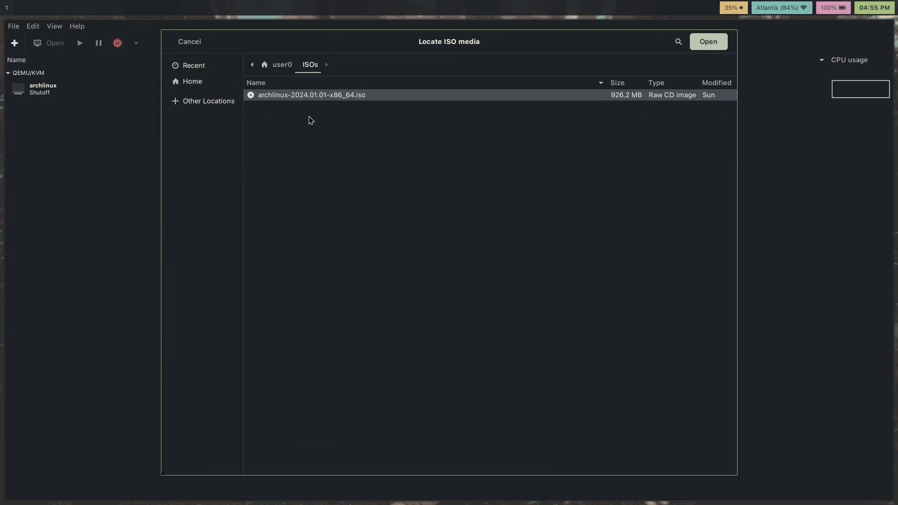
click(708, 41)
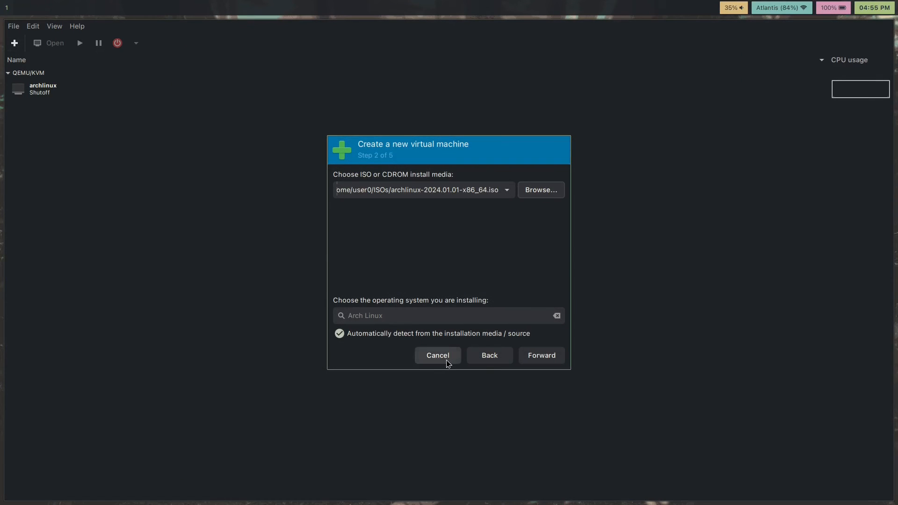
Keep 1024 MiB memory and 1 CPU, set a 2.5 GiB disk image, and reach the summary.
click(539, 356)
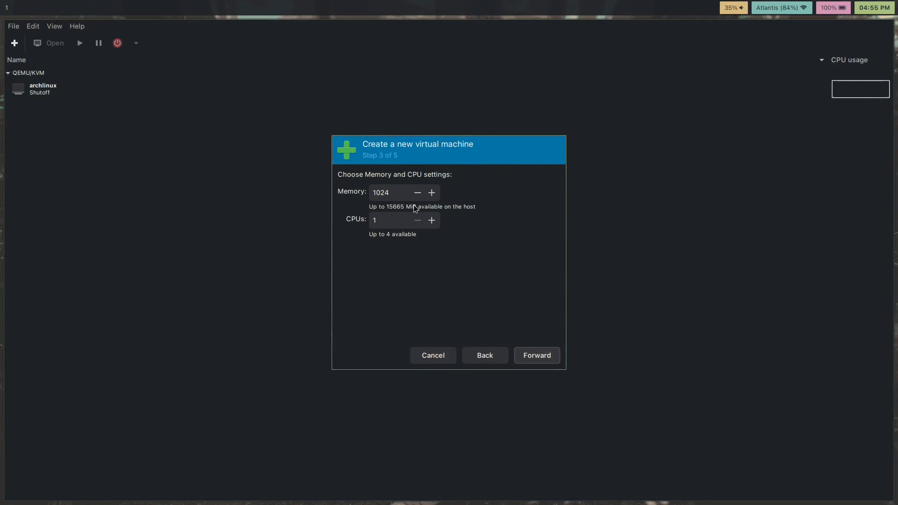
click(394, 220)
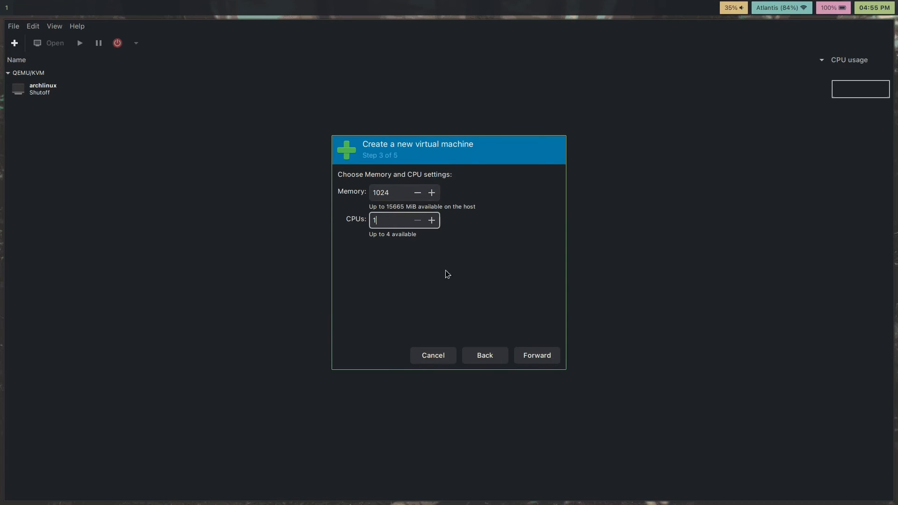
click(535, 355)
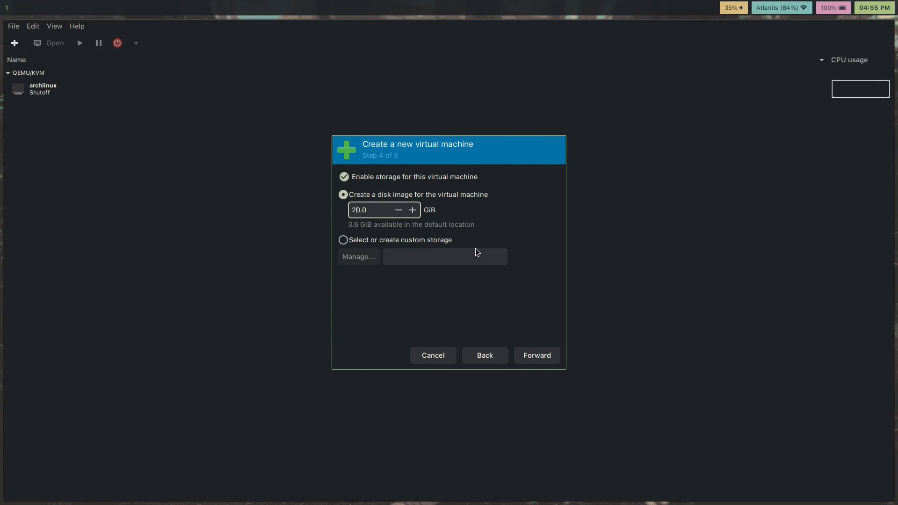
text(2.0)
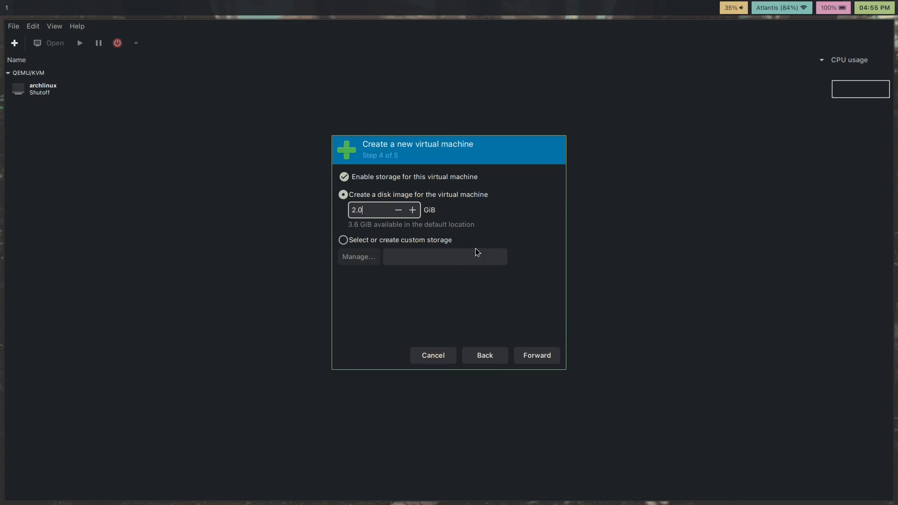
click(411, 209)
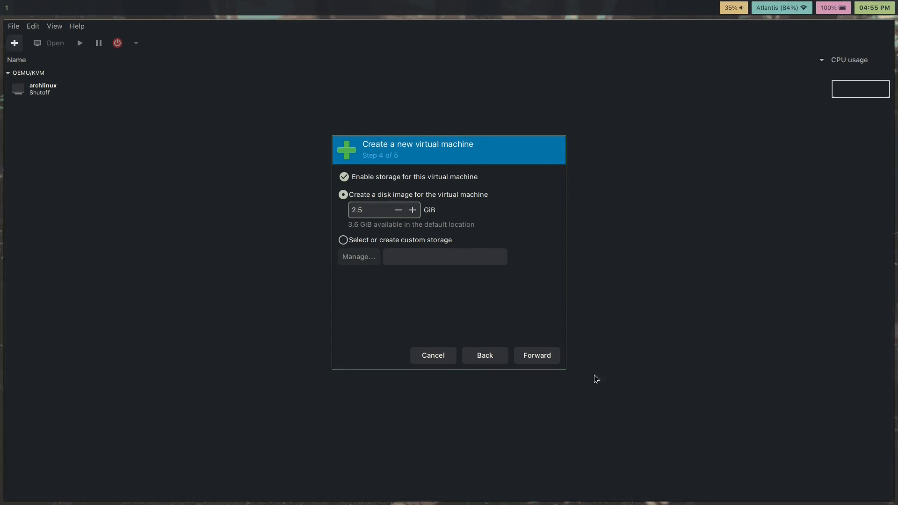
click(535, 355)
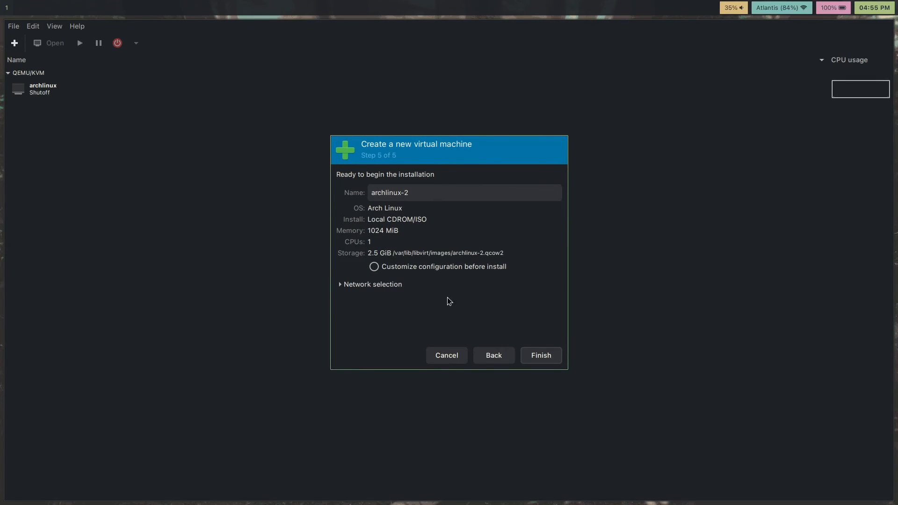
Finish with Customize configuration before install ticked and start the inactive default network.
click(538, 355)
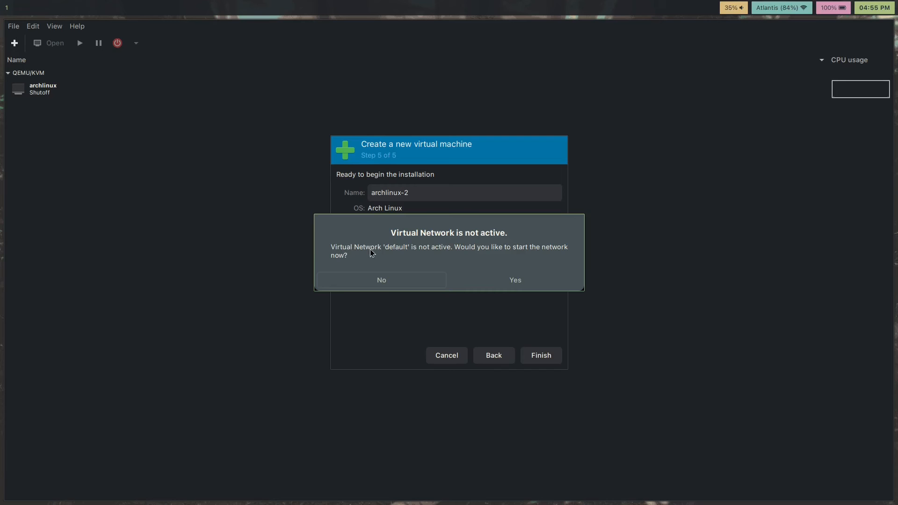
mouse_move(550, 243)
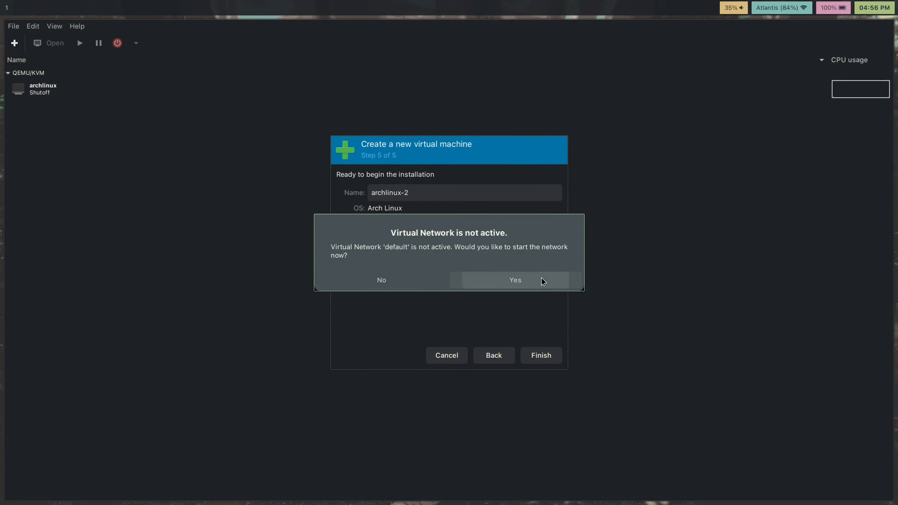
click(514, 280)
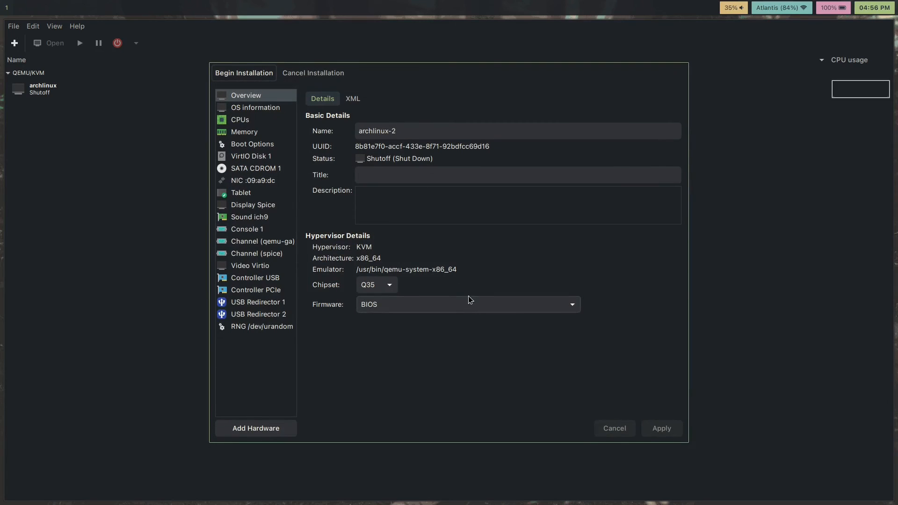
mouse_move(506, 218)
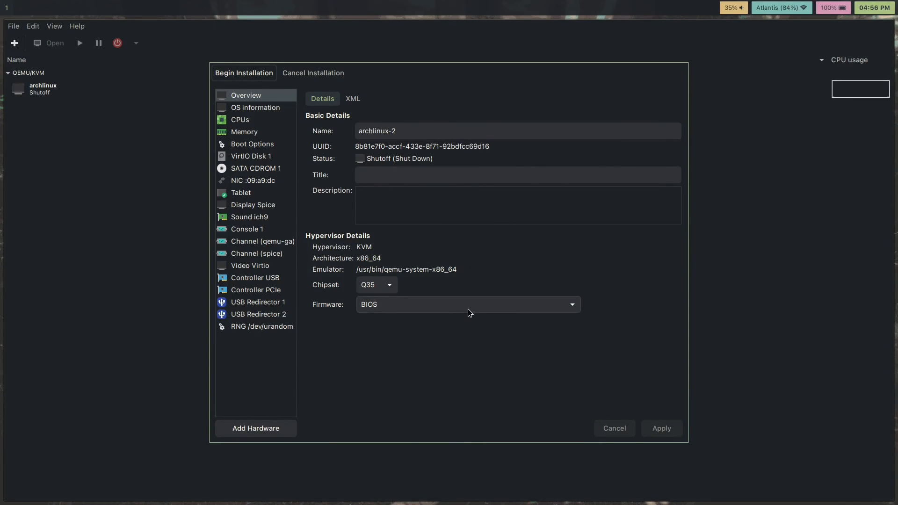
Set the VM's firmware to UEFI in Overview and apply the change.
click(467, 304)
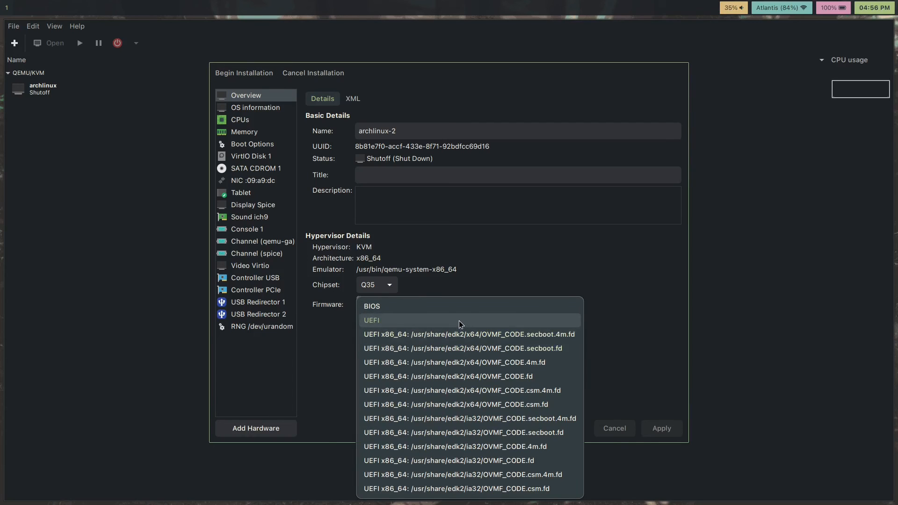
click(371, 320)
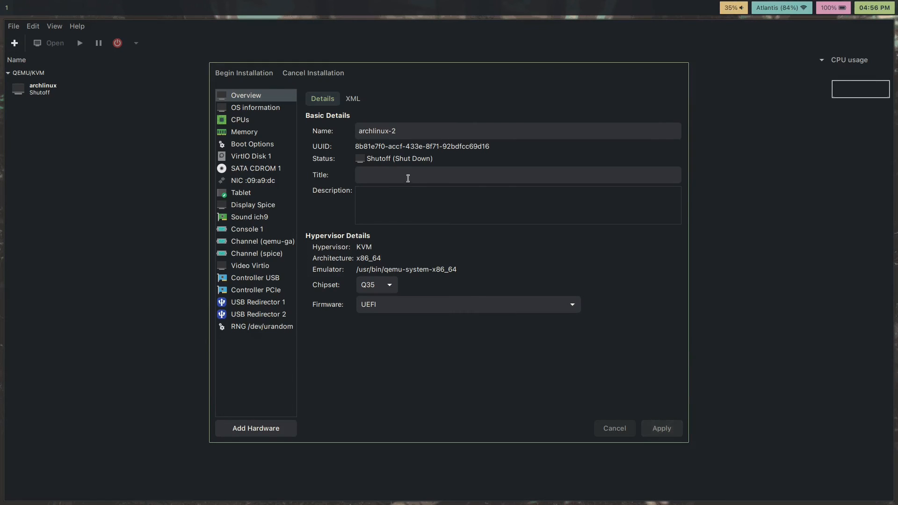
click(243, 73)
text(p)
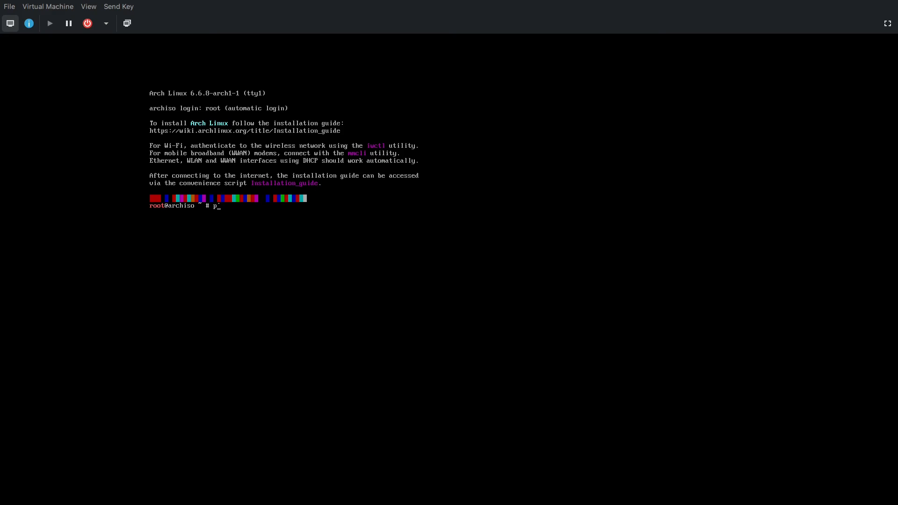
Begin typing a ping command to archlinux at the archiso root shell.
text(ing archlinu)
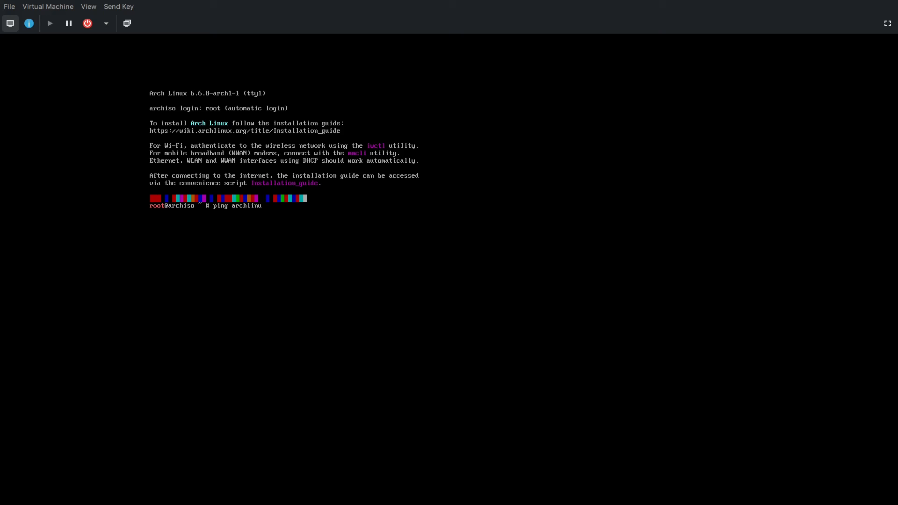